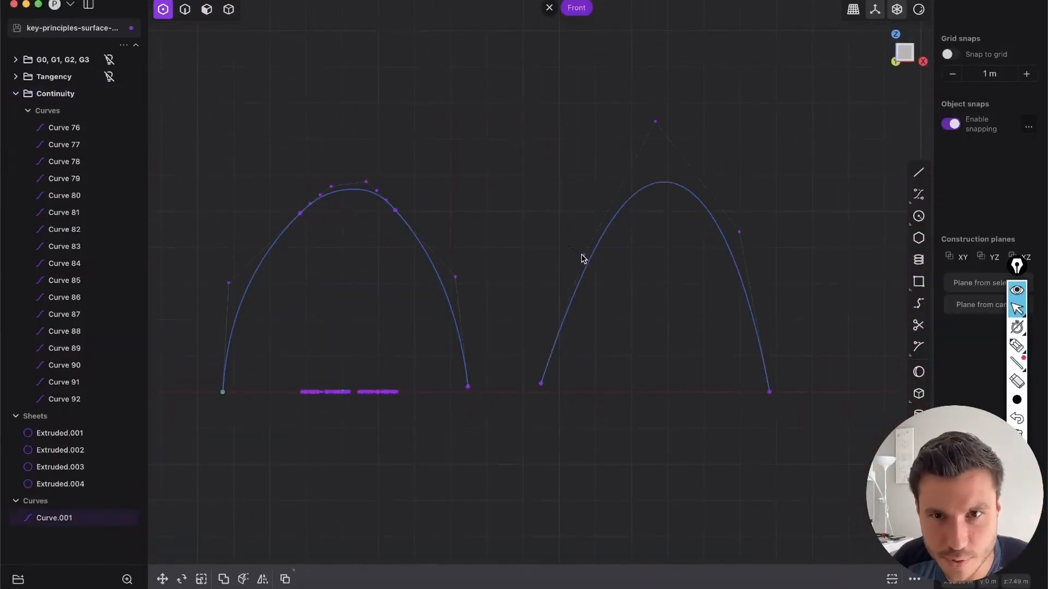
# Draw a straight line from the large circle's top to the small circle's top.
pyautogui.click(207, 9)
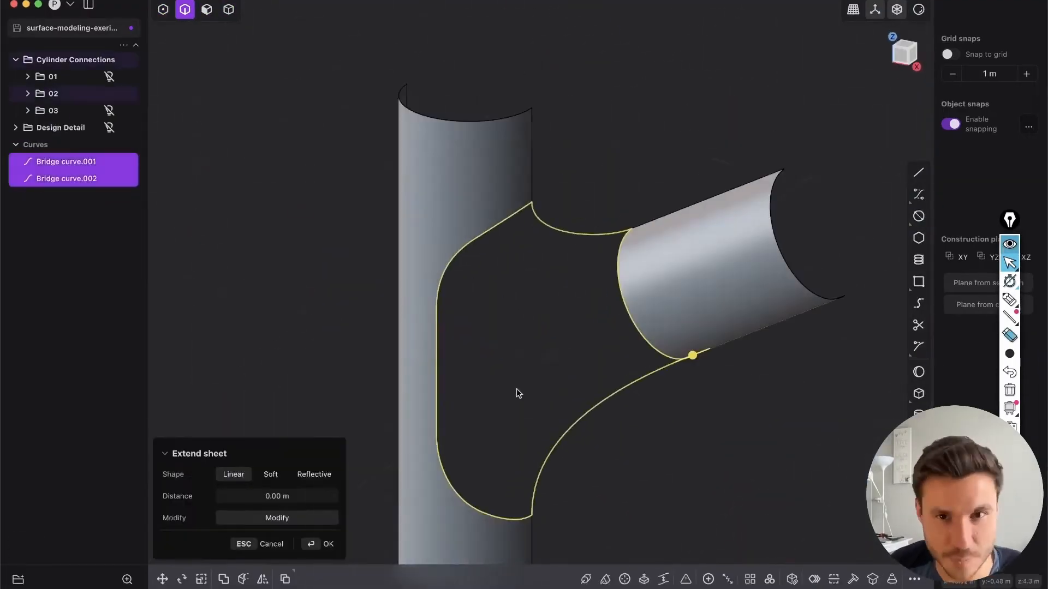
pyautogui.click(249, 4)
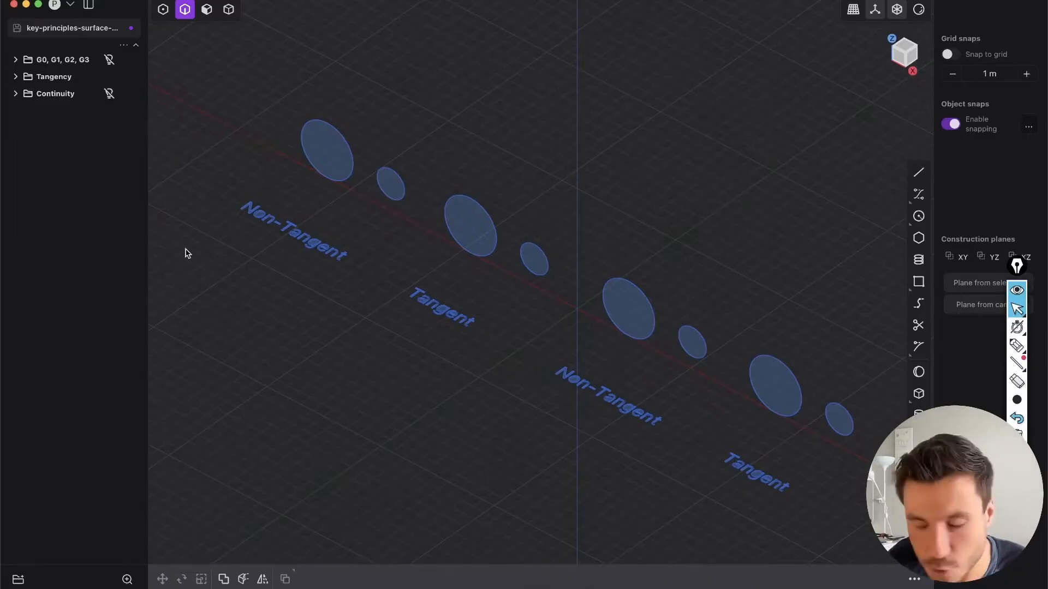
pyautogui.moveTo(372, 315)
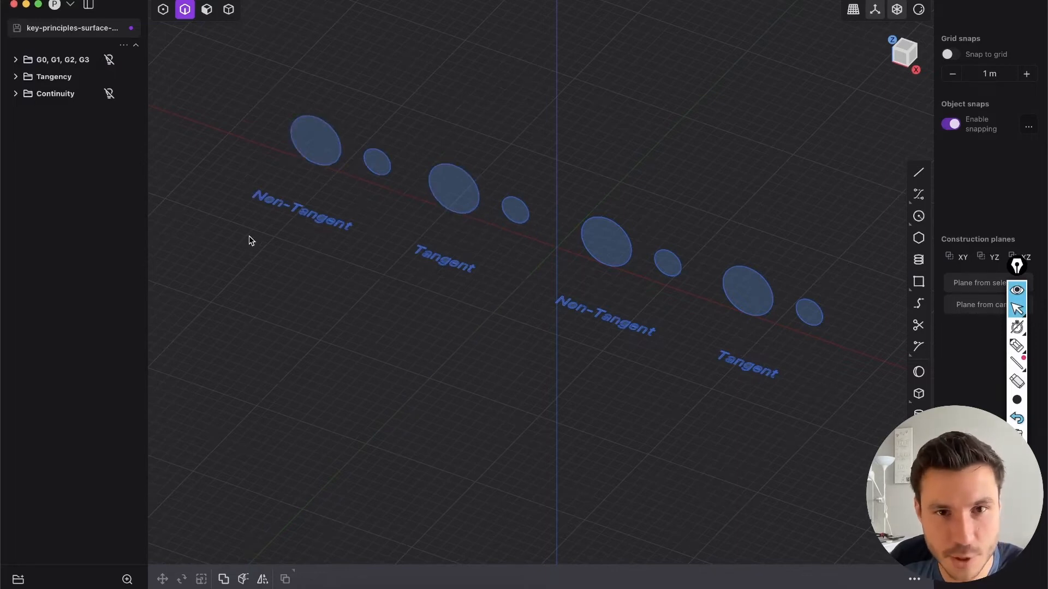
pyautogui.moveTo(430, 229)
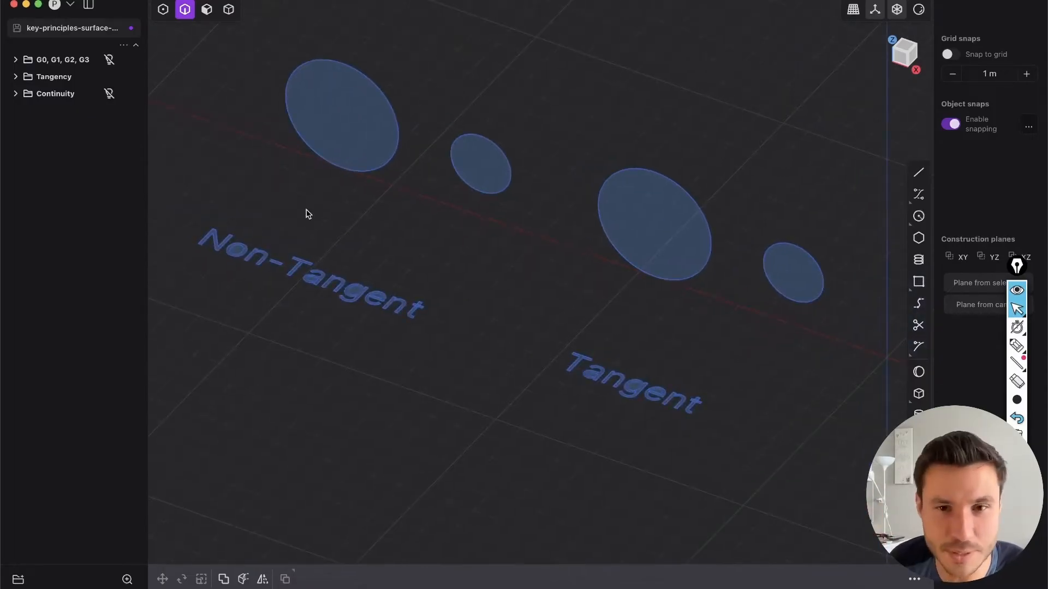
pyautogui.moveTo(627, 54)
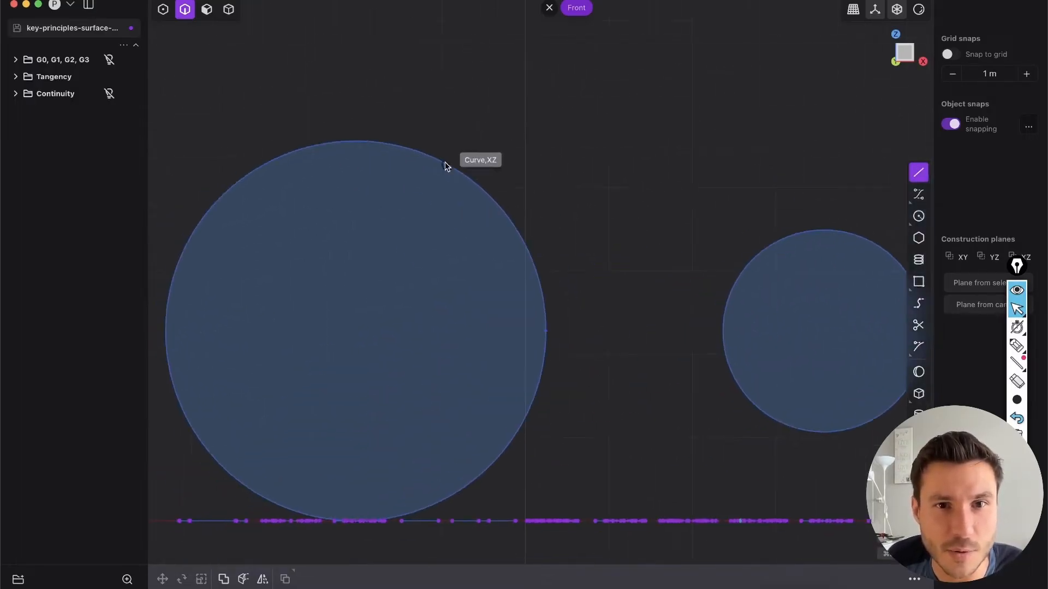
pyautogui.moveTo(418, 171)
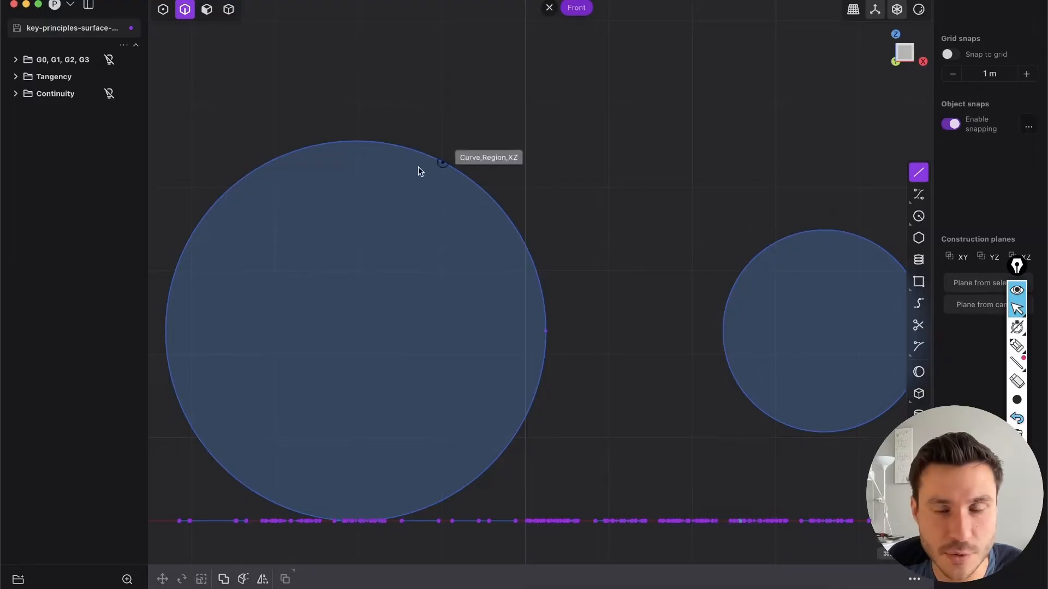
pyautogui.moveTo(85, 351)
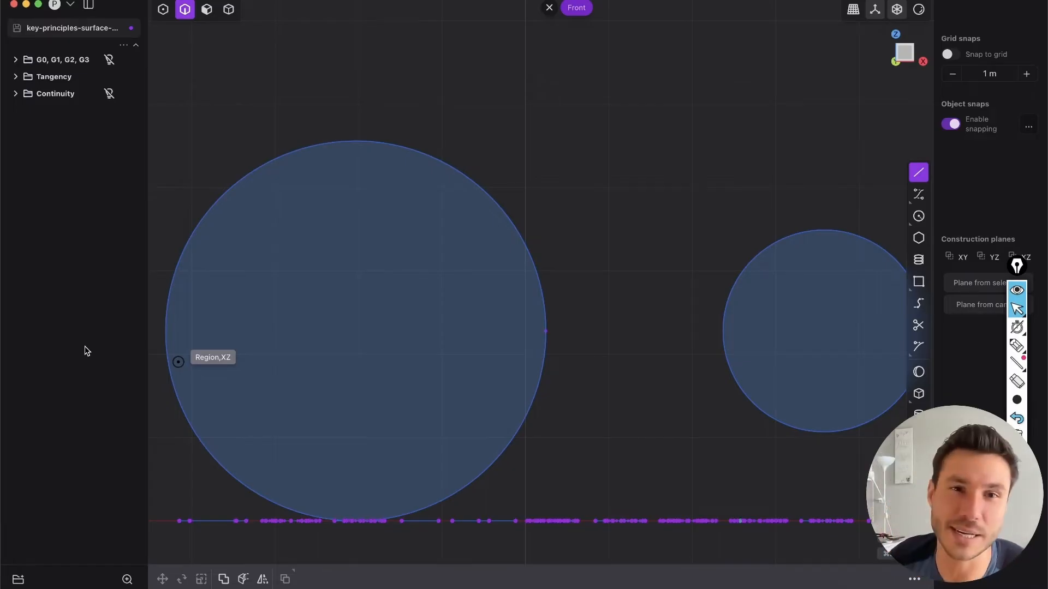
pyautogui.moveTo(549, 8)
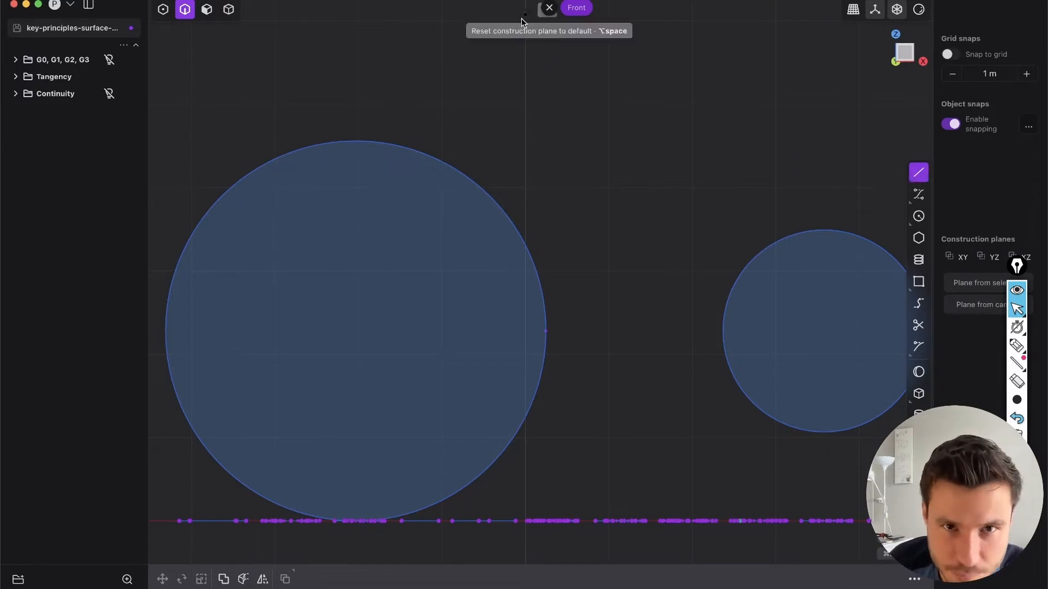
pyautogui.moveTo(383, 145)
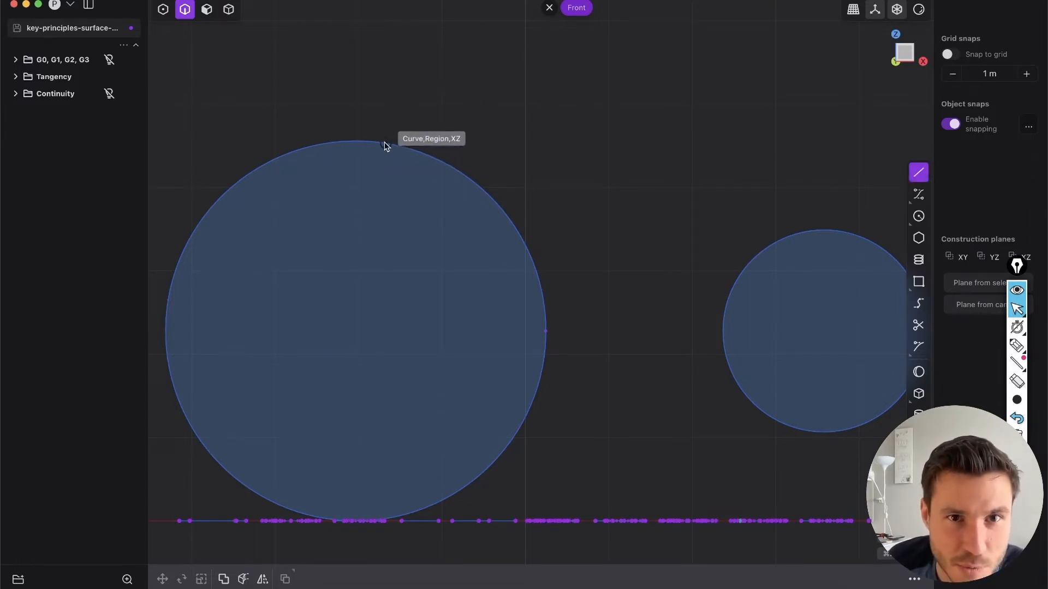
pyautogui.moveTo(393, 149)
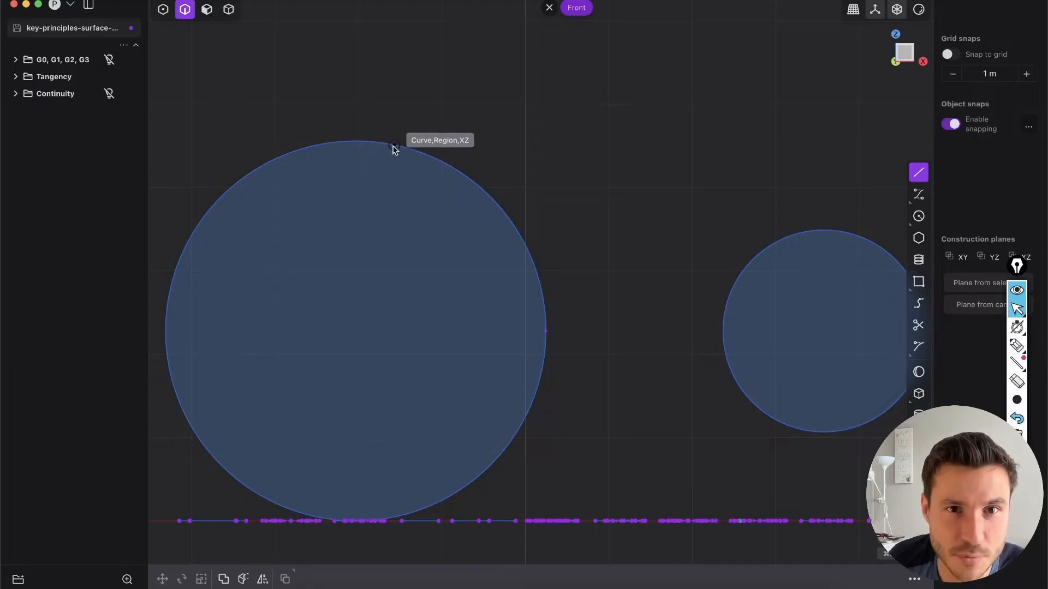
pyautogui.moveTo(449, 168)
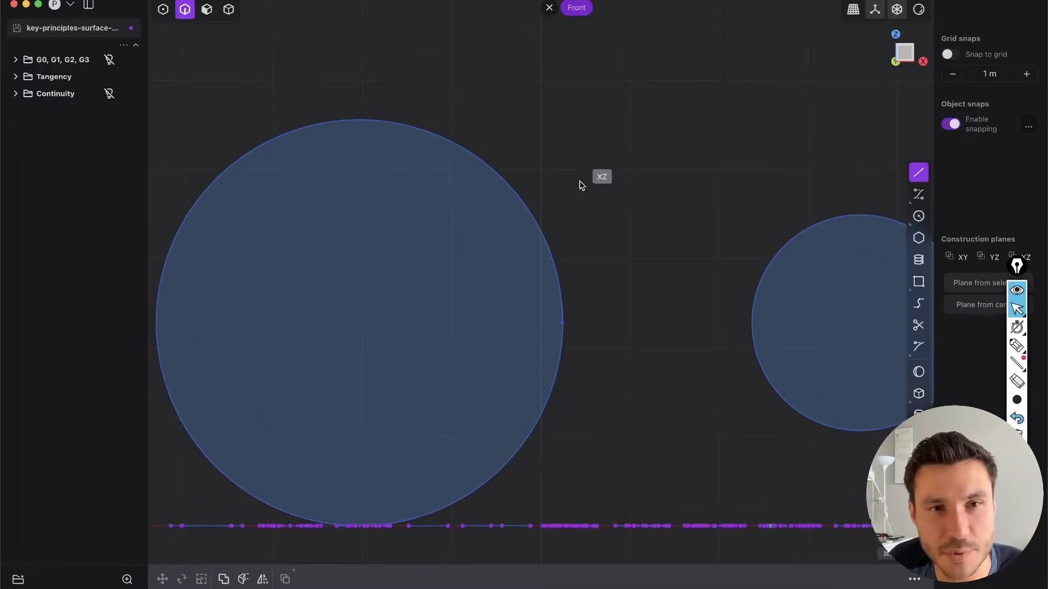
pyautogui.moveTo(407, 129)
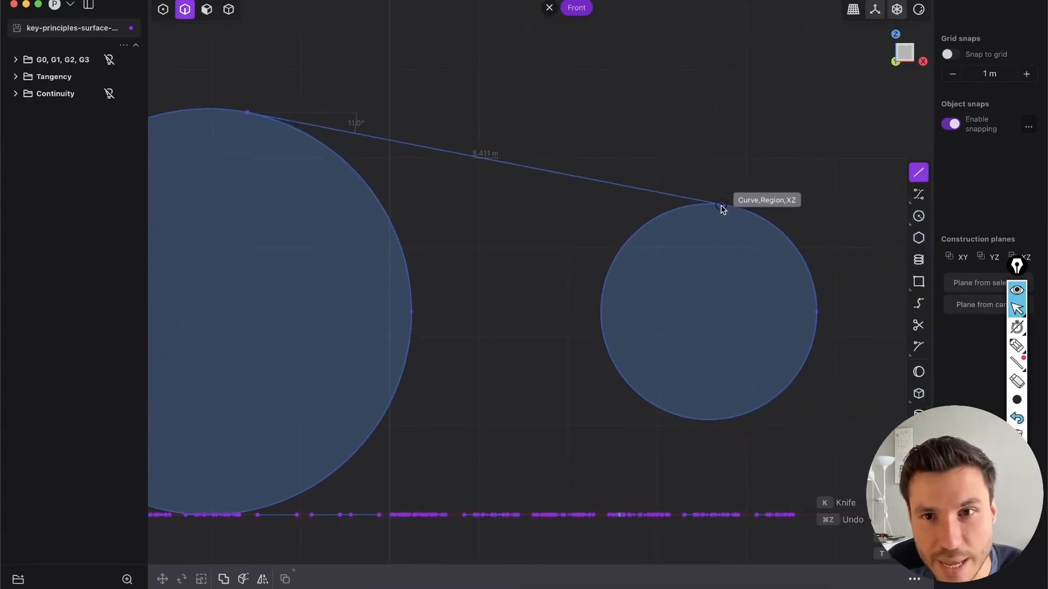
pyautogui.moveTo(711, 205)
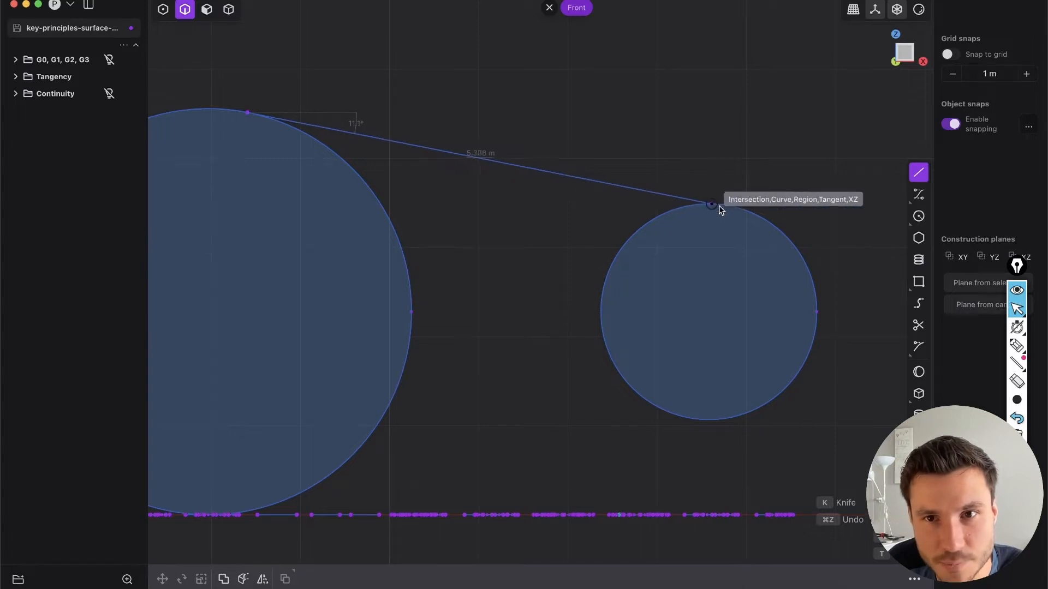
pyautogui.moveTo(704, 206)
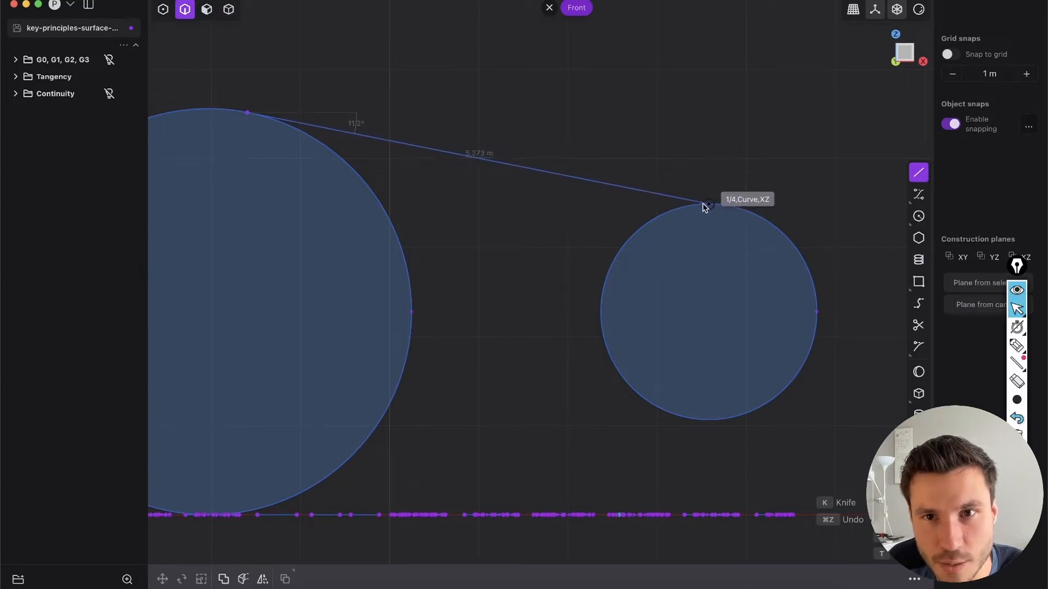
pyautogui.click(704, 205)
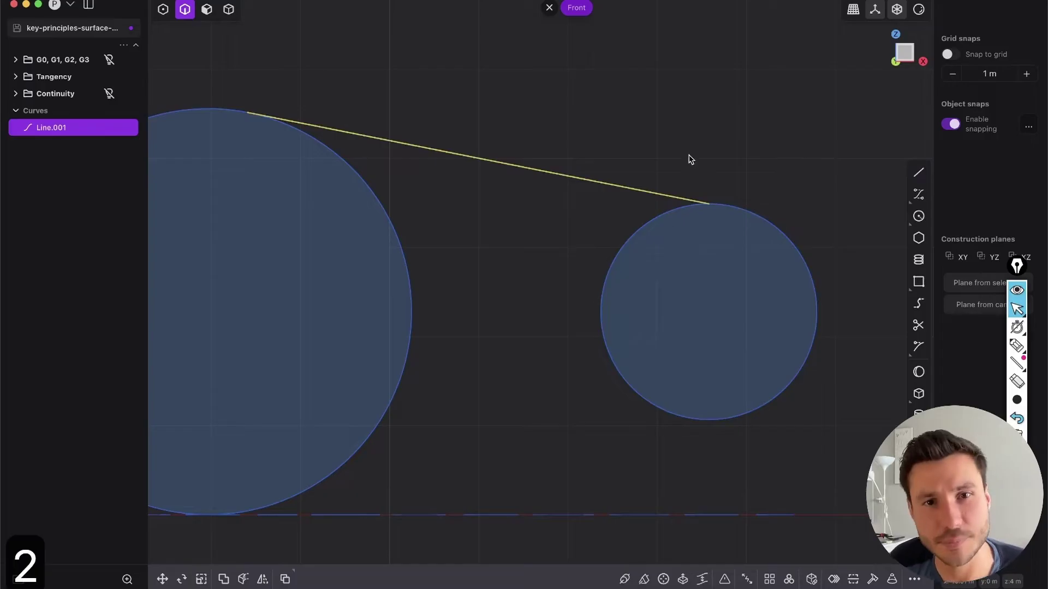
# Add Line.002 joining the circles' bottoms, then deselect it.
pyautogui.scroll(-3)
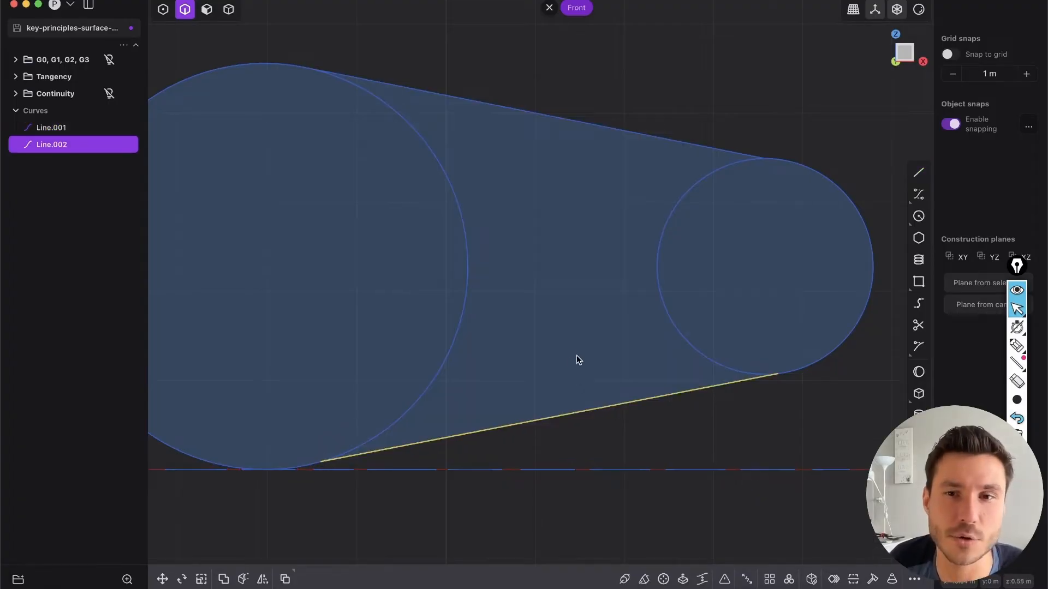
pyautogui.click(230, 227)
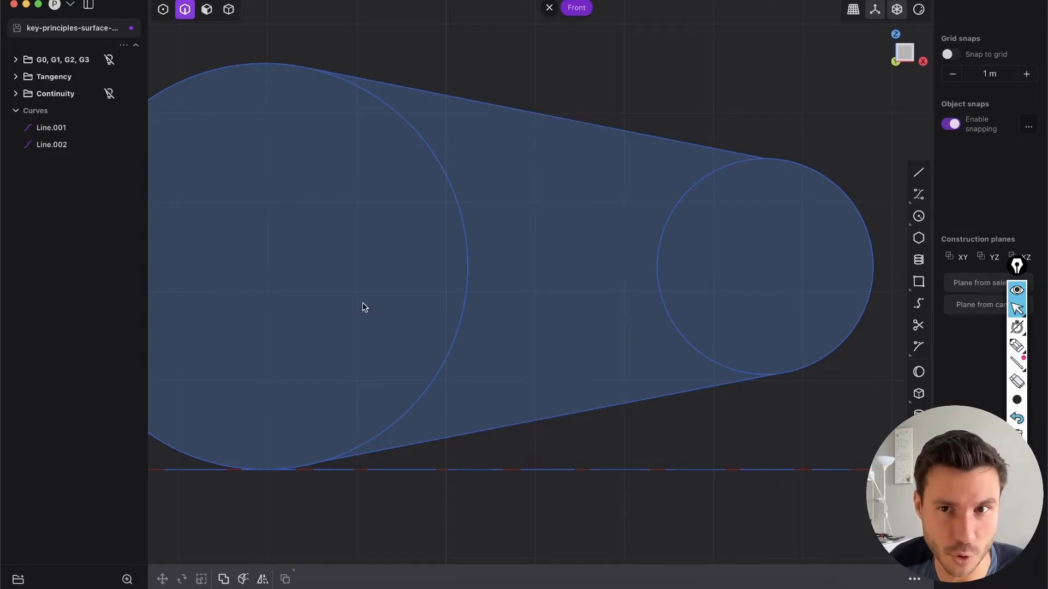
pyautogui.moveTo(627, 216)
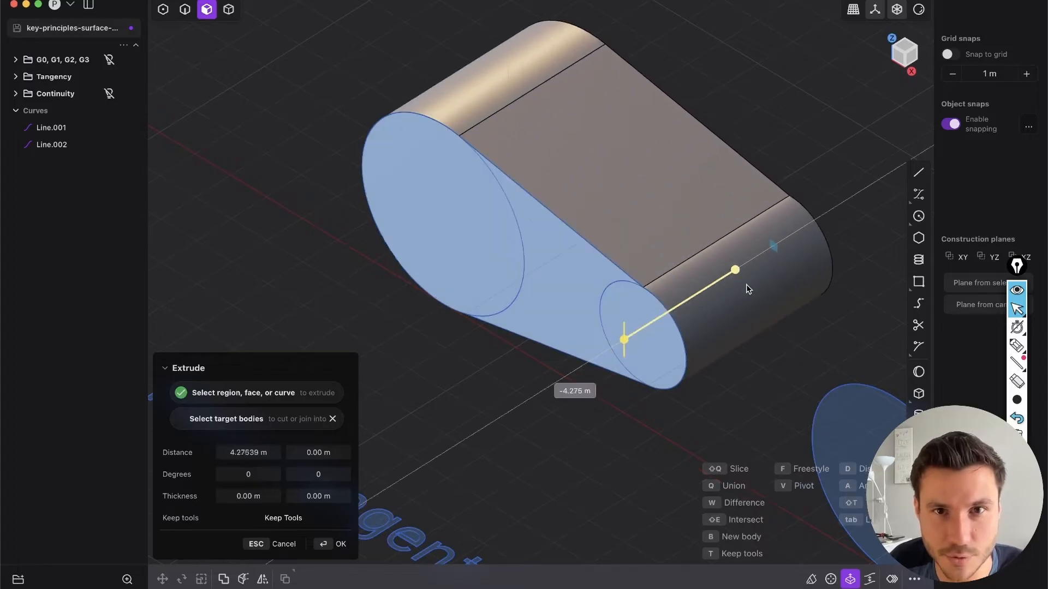
# Extrude the enclosed region into Extruded.001 and shade it with the copper matcap.
pyautogui.click(341, 543)
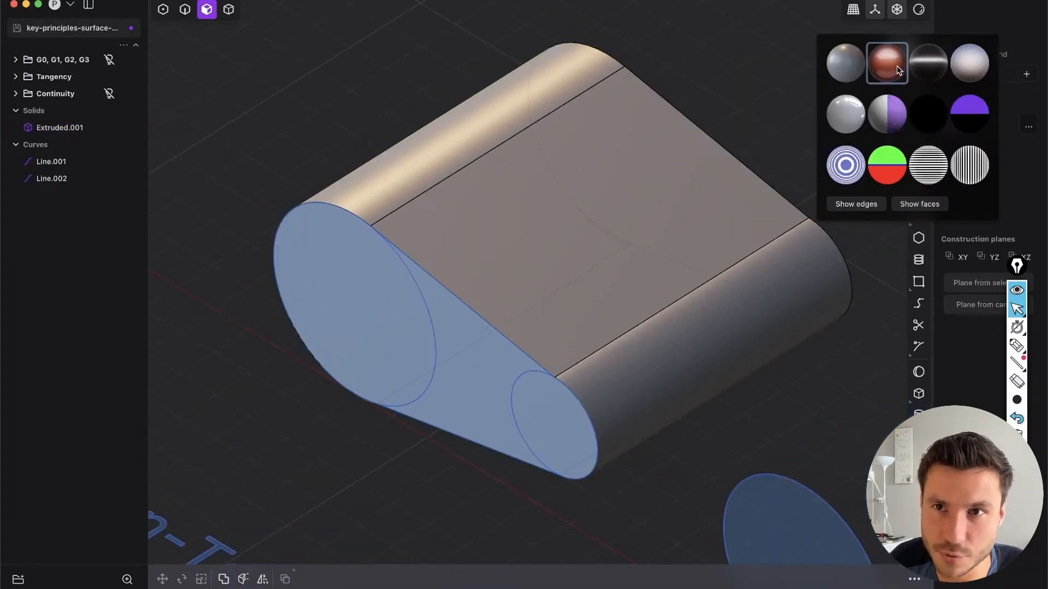
pyautogui.click(886, 62)
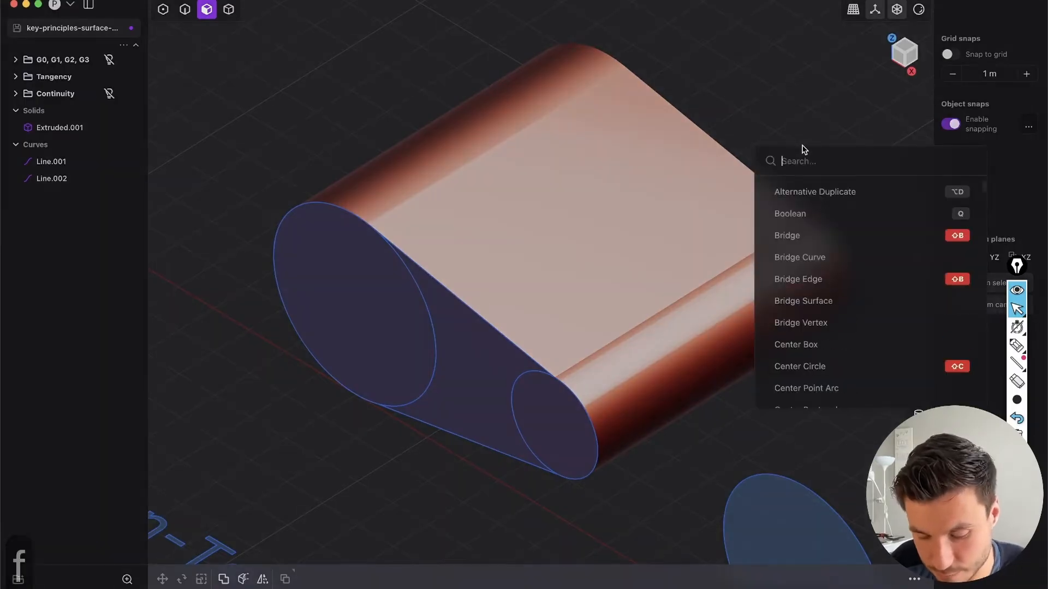
# Find 'Viewport: toggle edges' via the command palette and hide the solid's edge lines.
pyautogui.write('toggle')
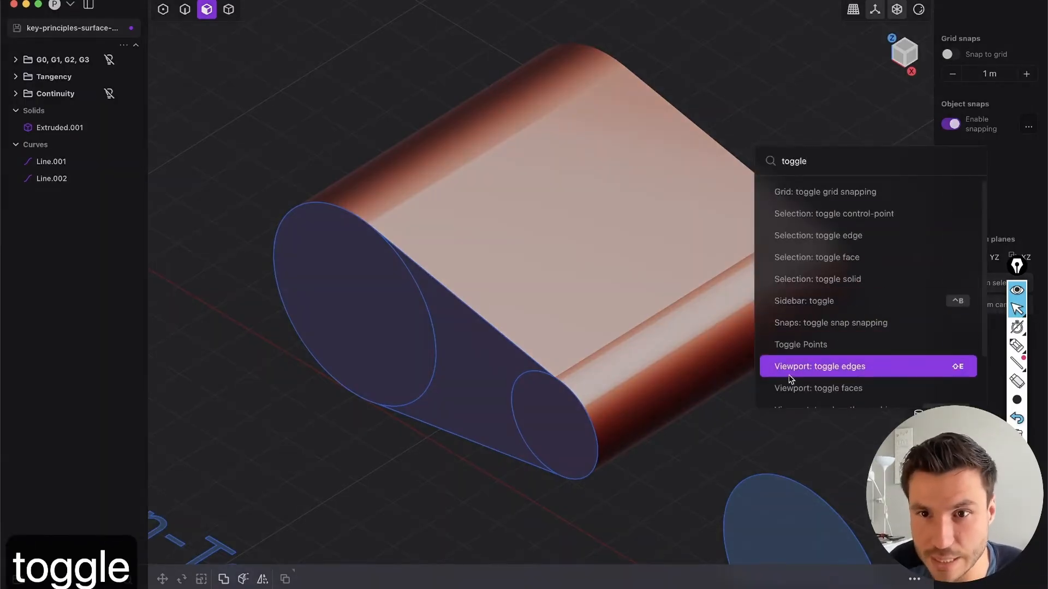
pyautogui.click(820, 367)
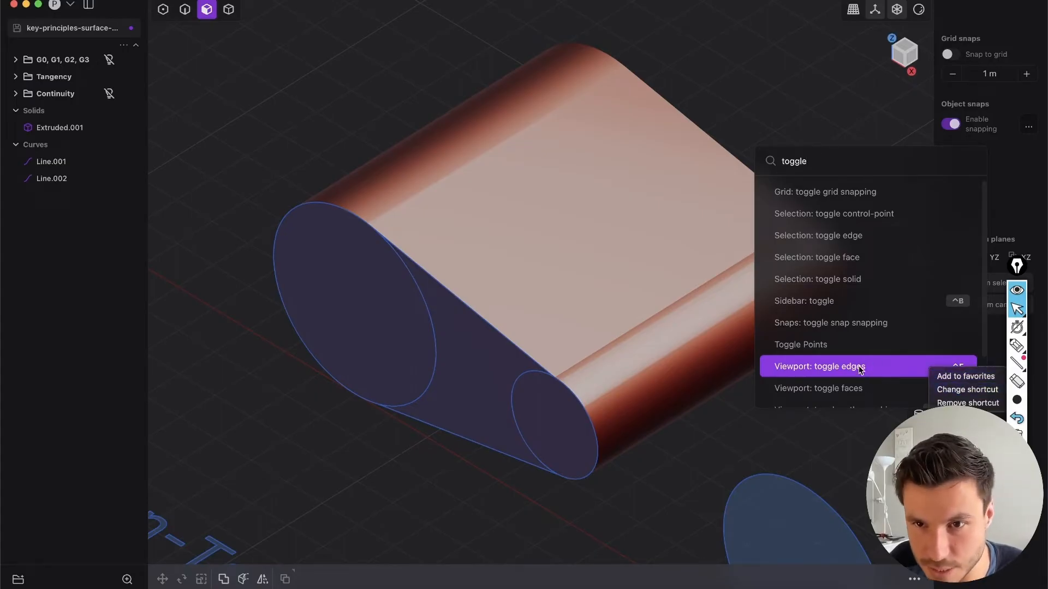
pyautogui.click(819, 367)
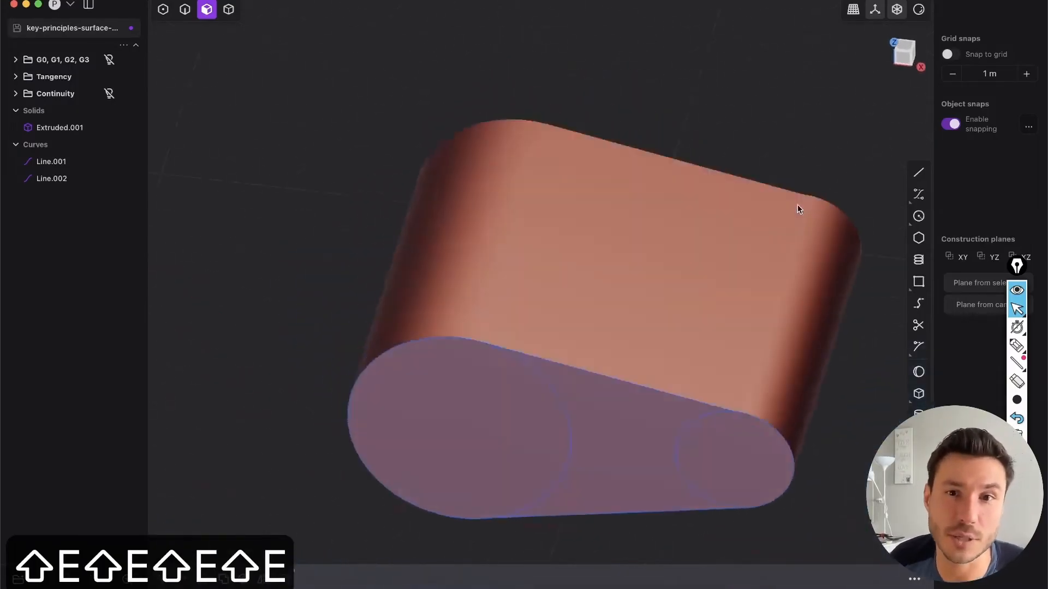
pyautogui.scroll(3)
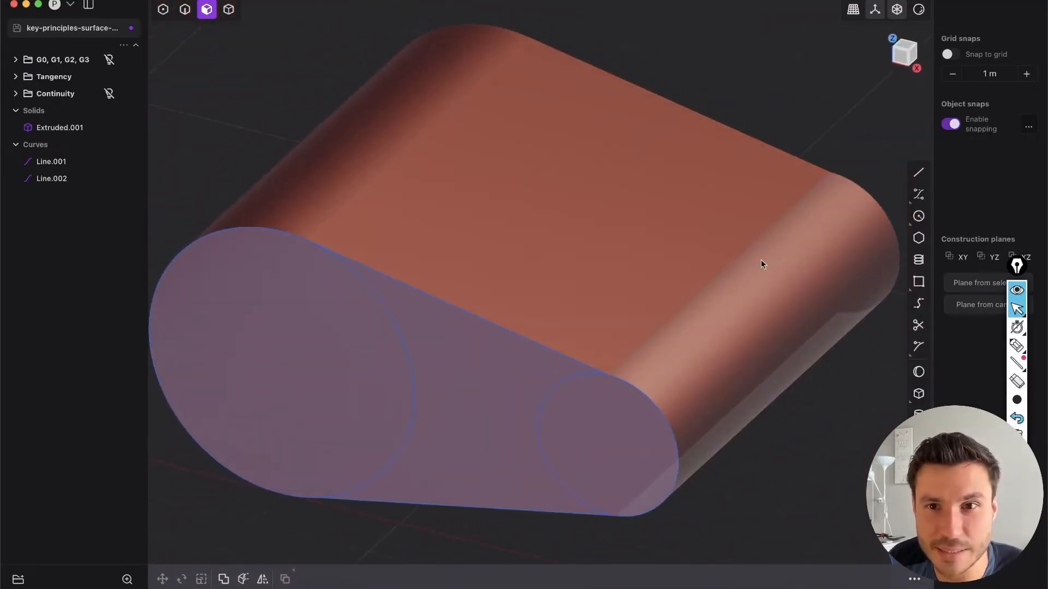
pyautogui.scroll(-3)
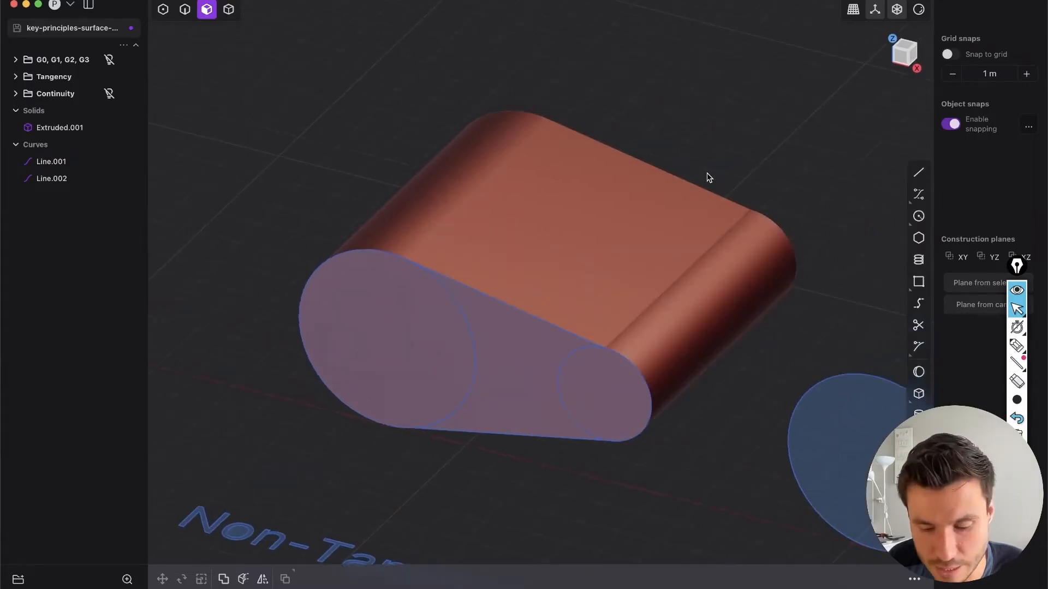
# Undo the Extruded.001 solid and draw a line ending on the small circle's edge.
pyautogui.press('cmd+z')
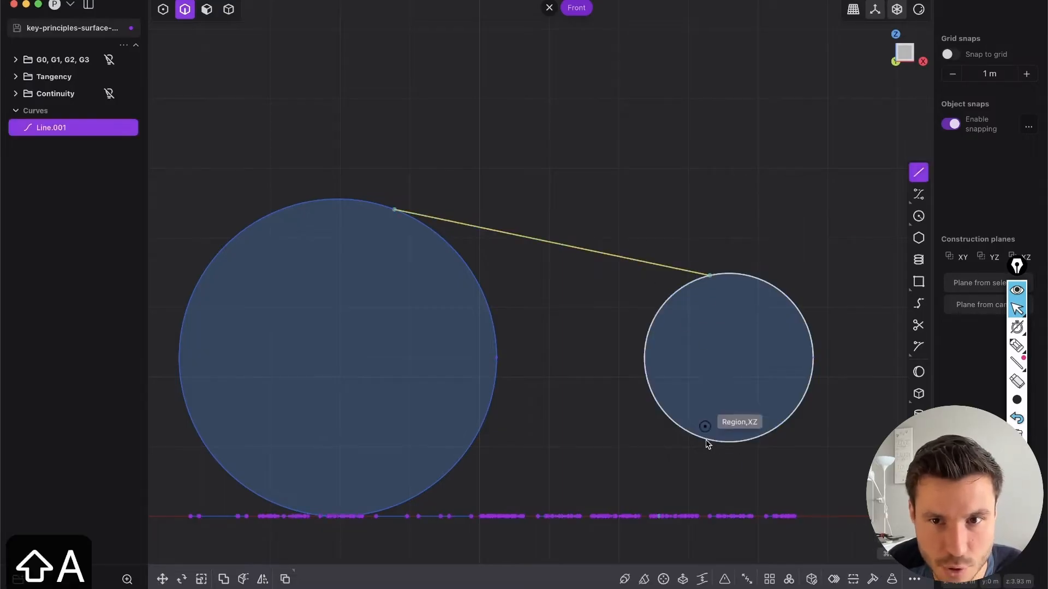
pyautogui.click(705, 427)
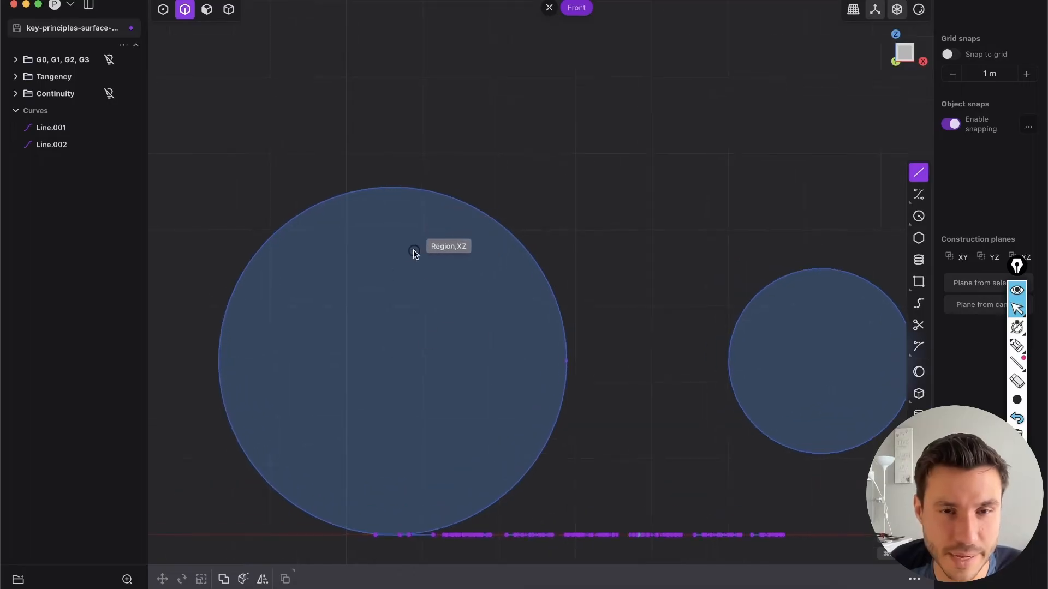
pyautogui.moveTo(442, 196)
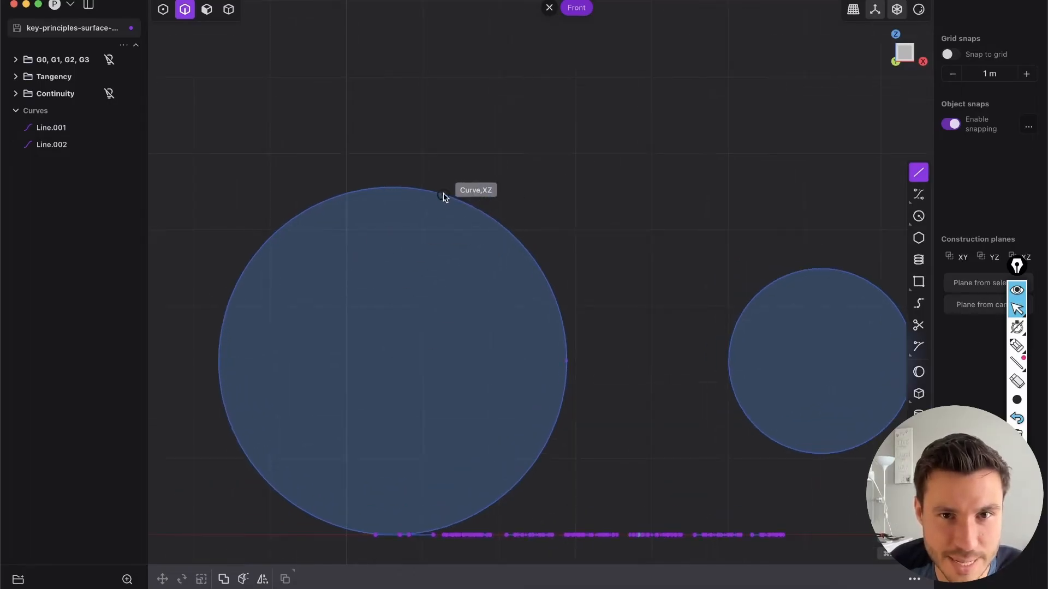
pyautogui.moveTo(526, 260)
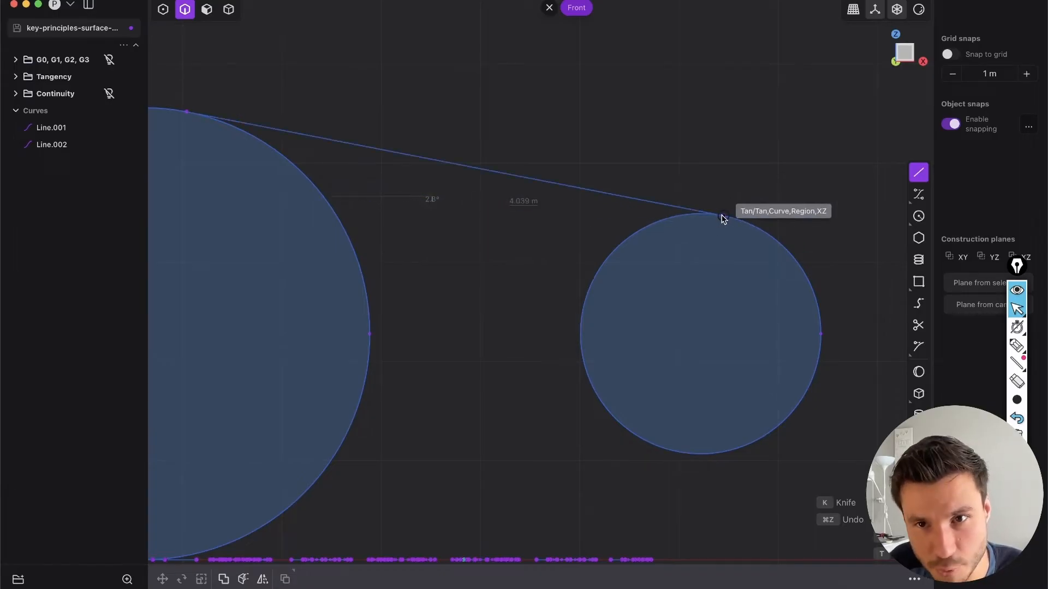
pyautogui.moveTo(721, 220)
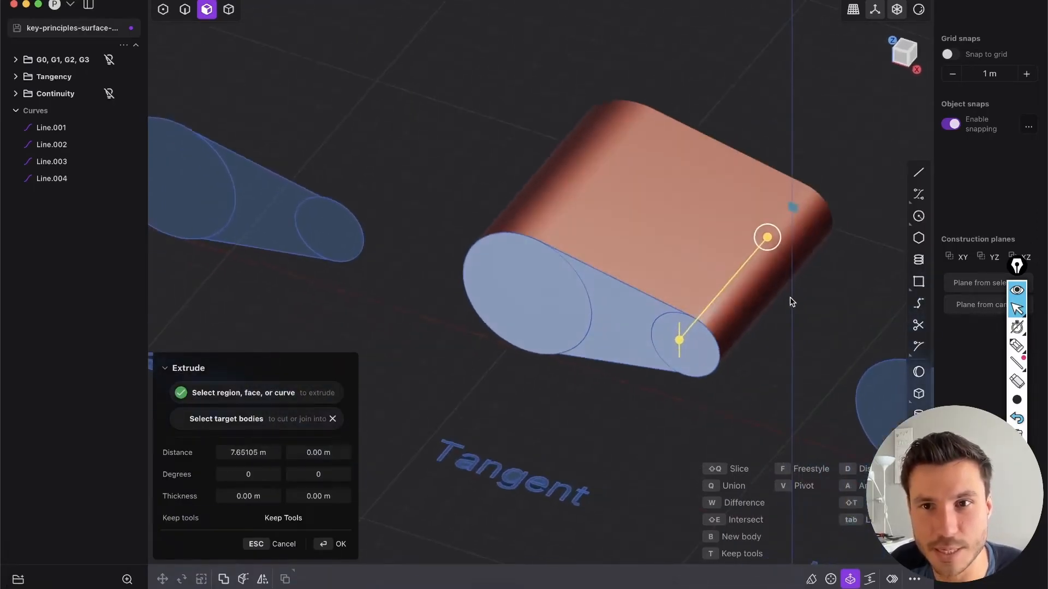
# Confirm extrusions for both joined regions, creating Extruded.002, and face the front.
pyautogui.click(341, 544)
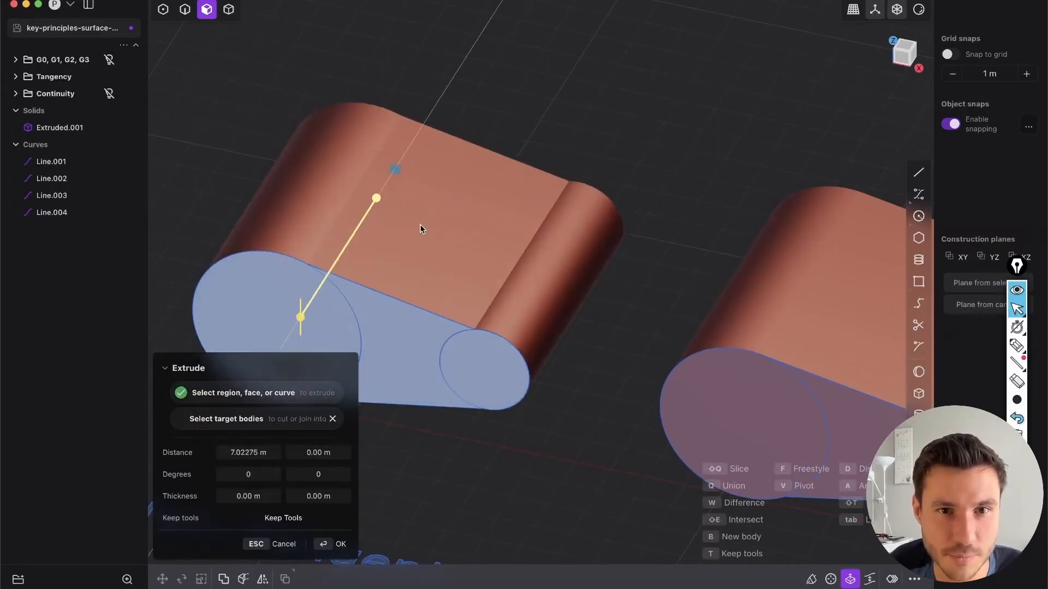
pyautogui.click(340, 544)
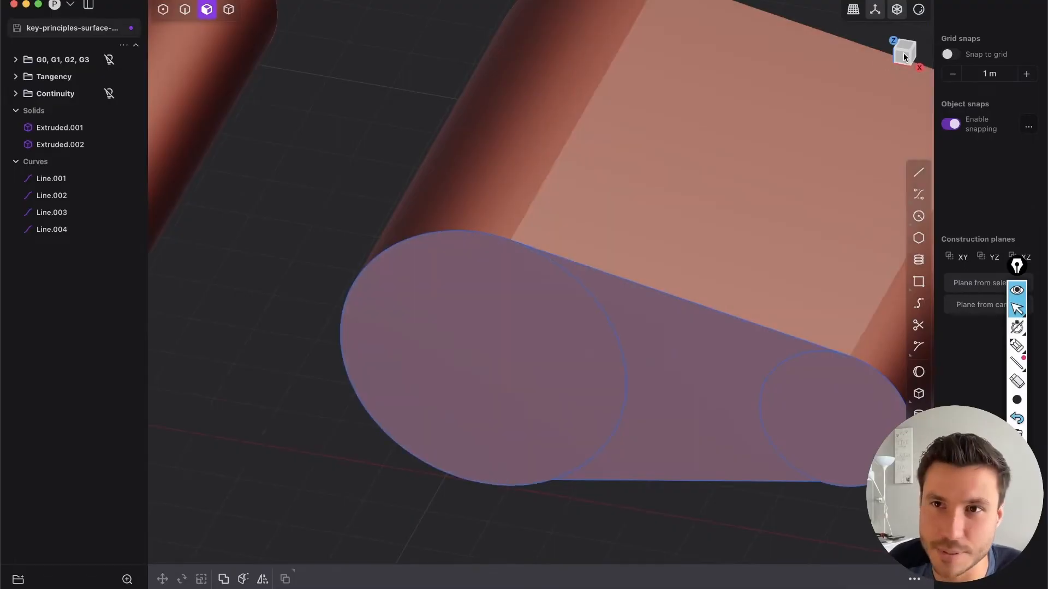
pyautogui.click(903, 53)
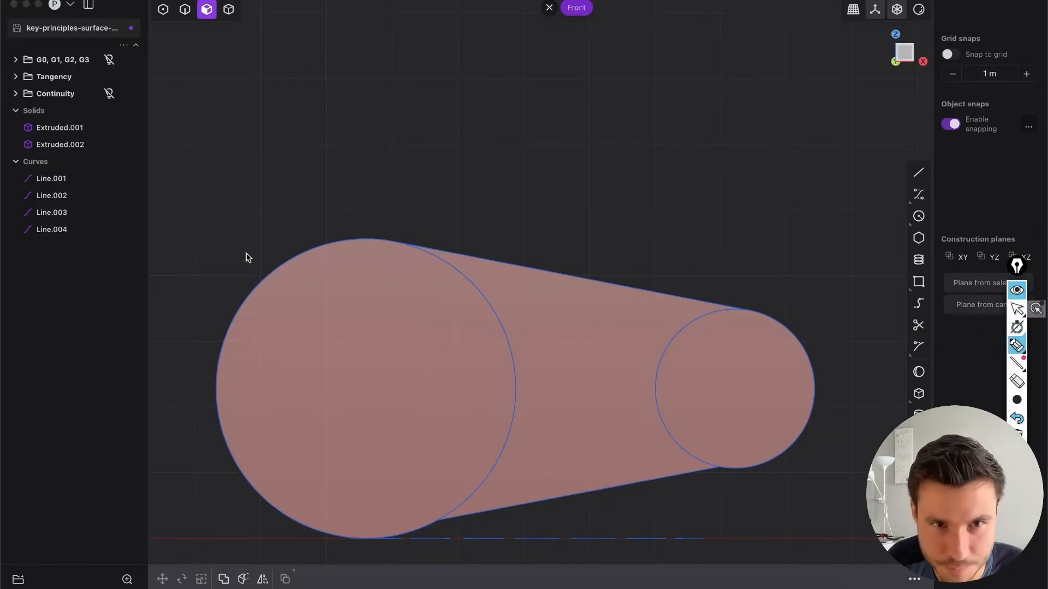
pyautogui.moveTo(234, 314)
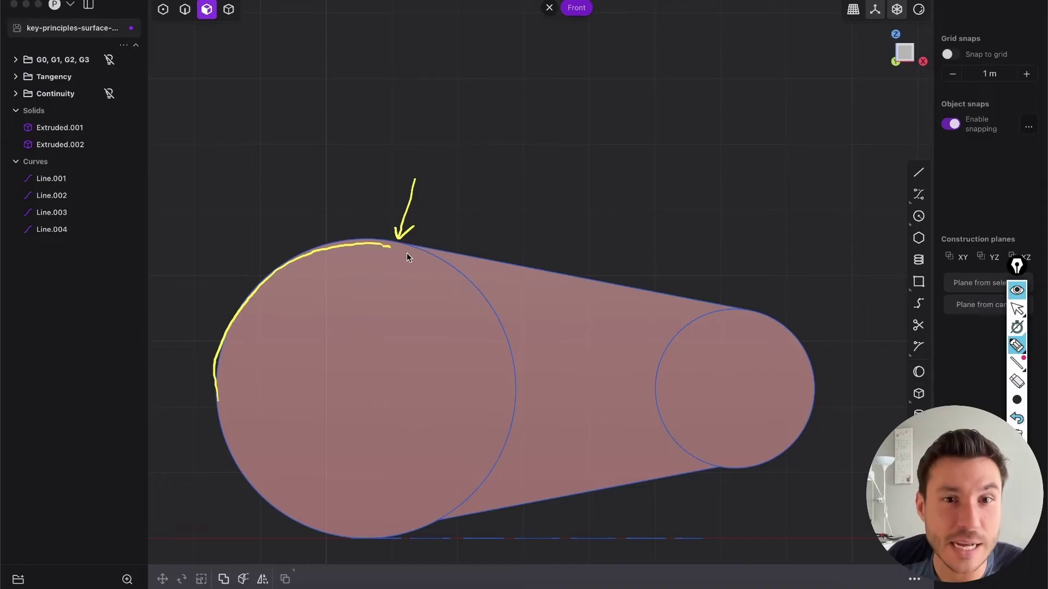
pyautogui.moveTo(397, 254)
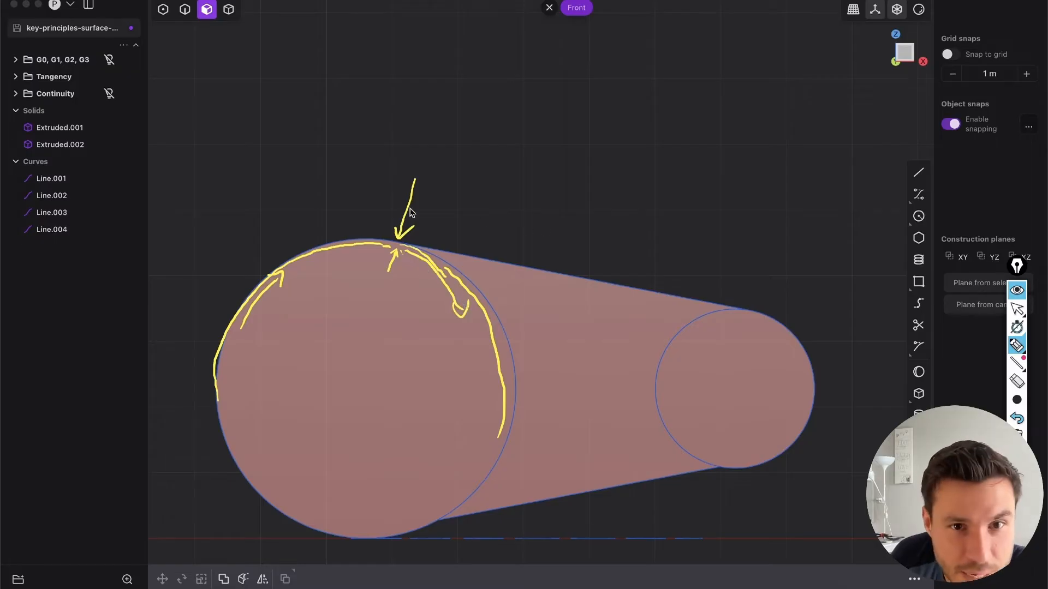
pyautogui.moveTo(410, 212)
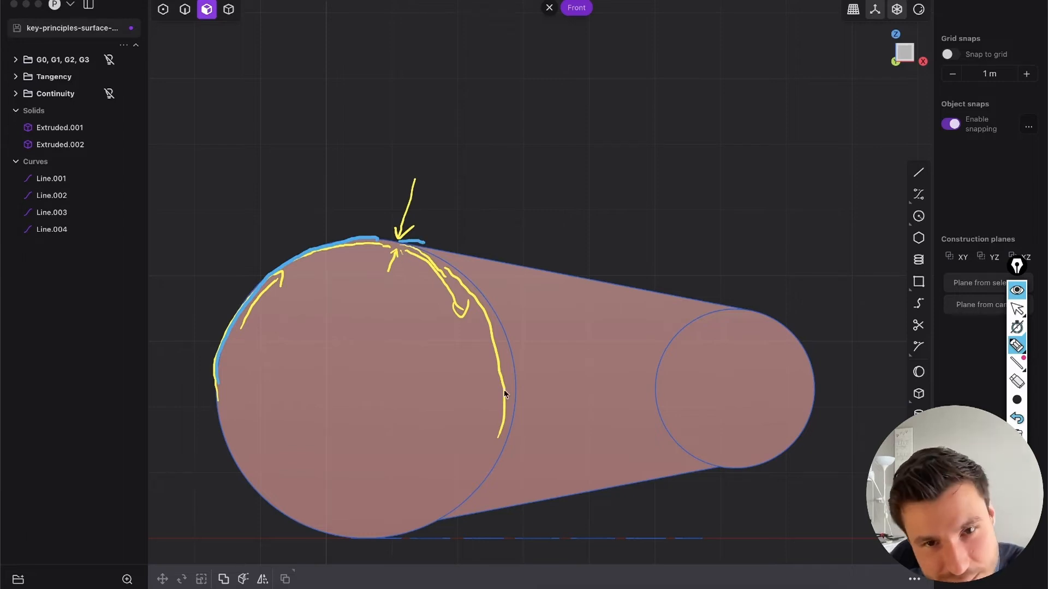
pyautogui.moveTo(411, 249)
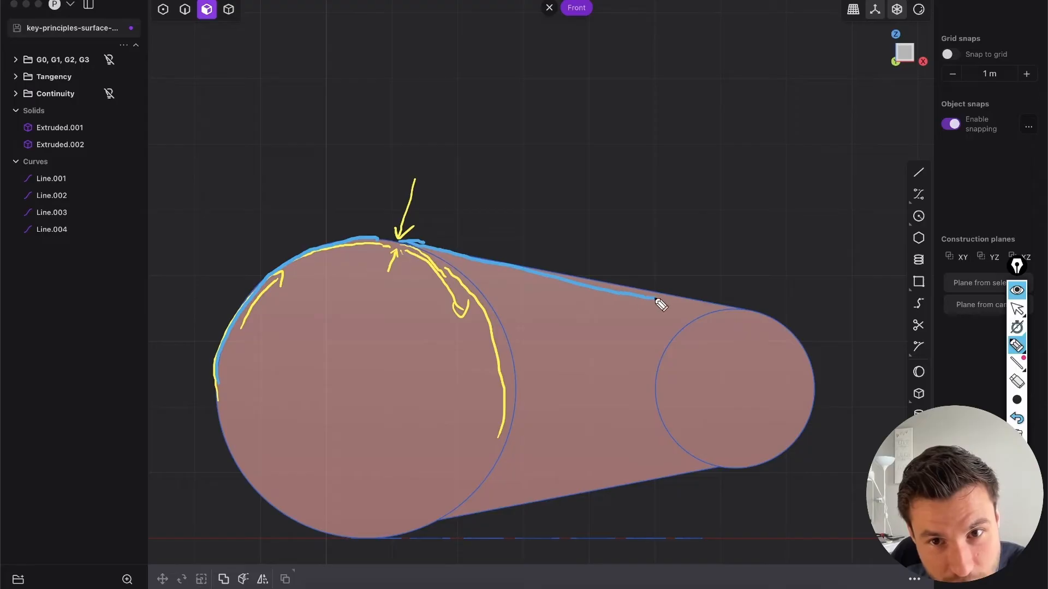
pyautogui.moveTo(498, 258)
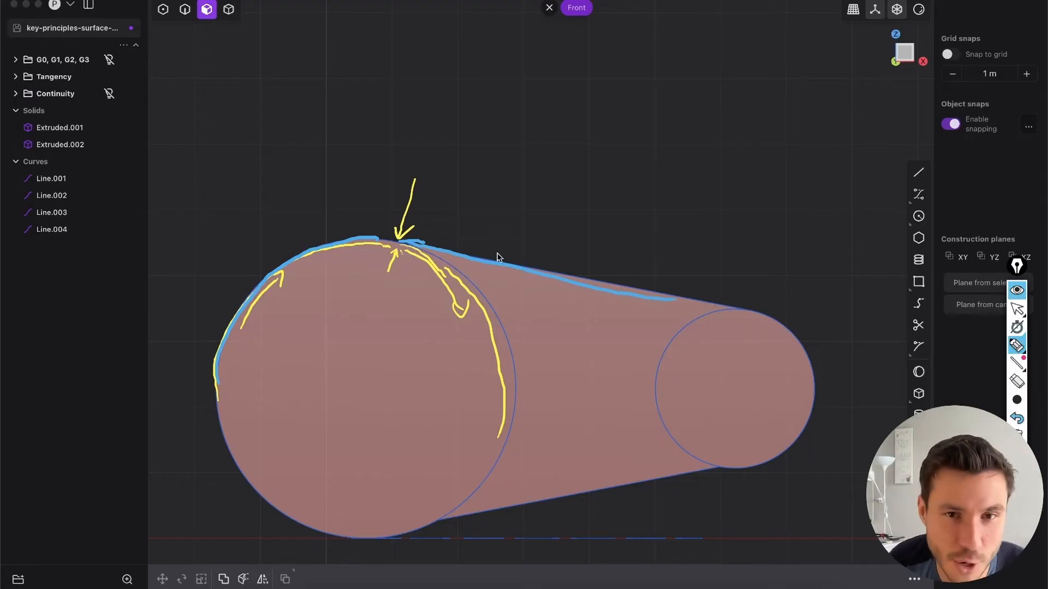
pyautogui.moveTo(432, 253)
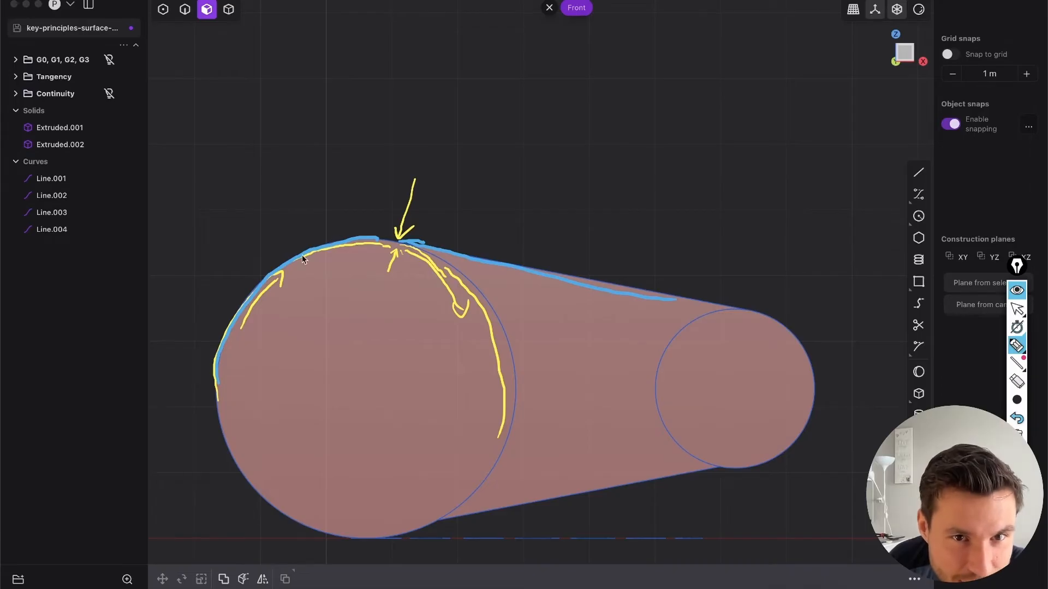
pyautogui.moveTo(241, 337)
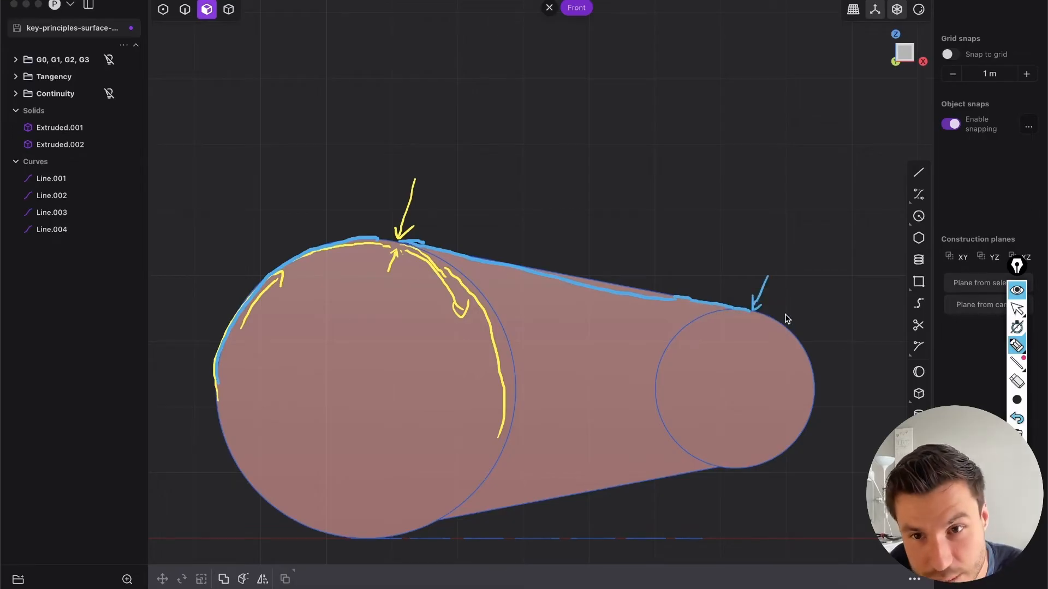
pyautogui.moveTo(762, 316)
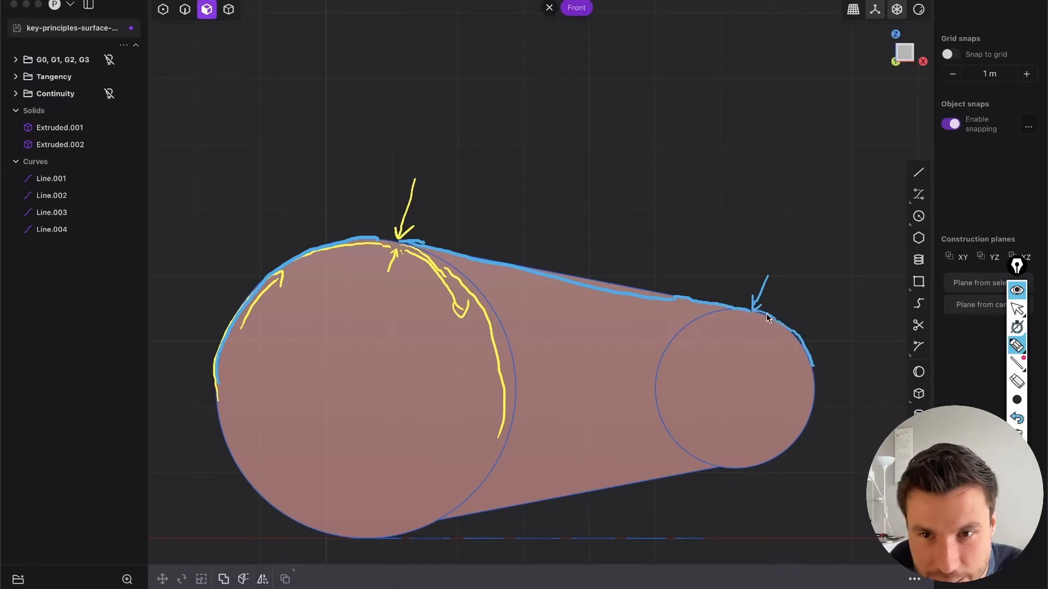
pyautogui.moveTo(745, 318)
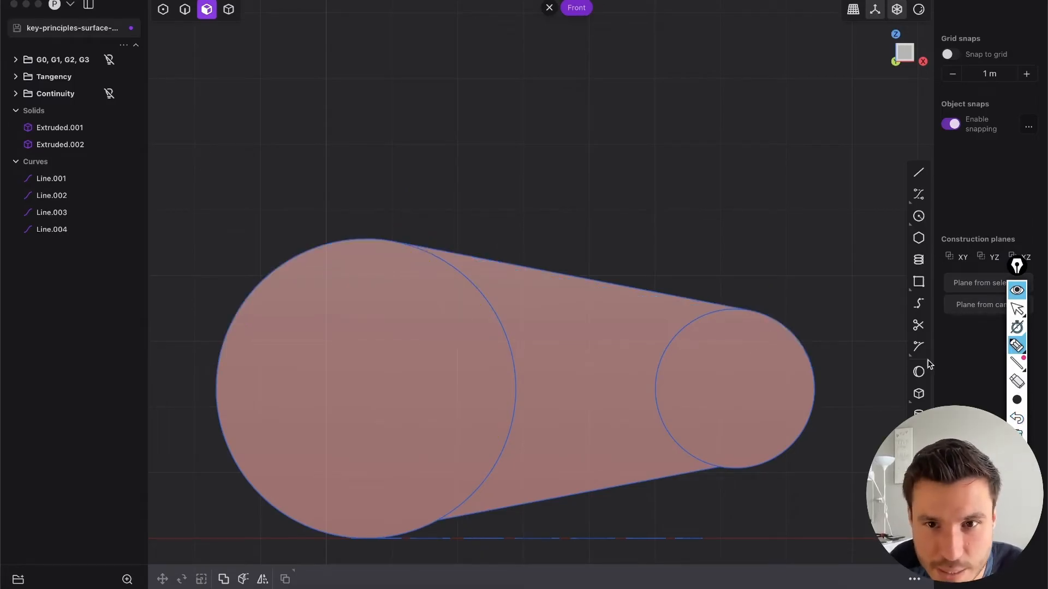
pyautogui.moveTo(220, 351)
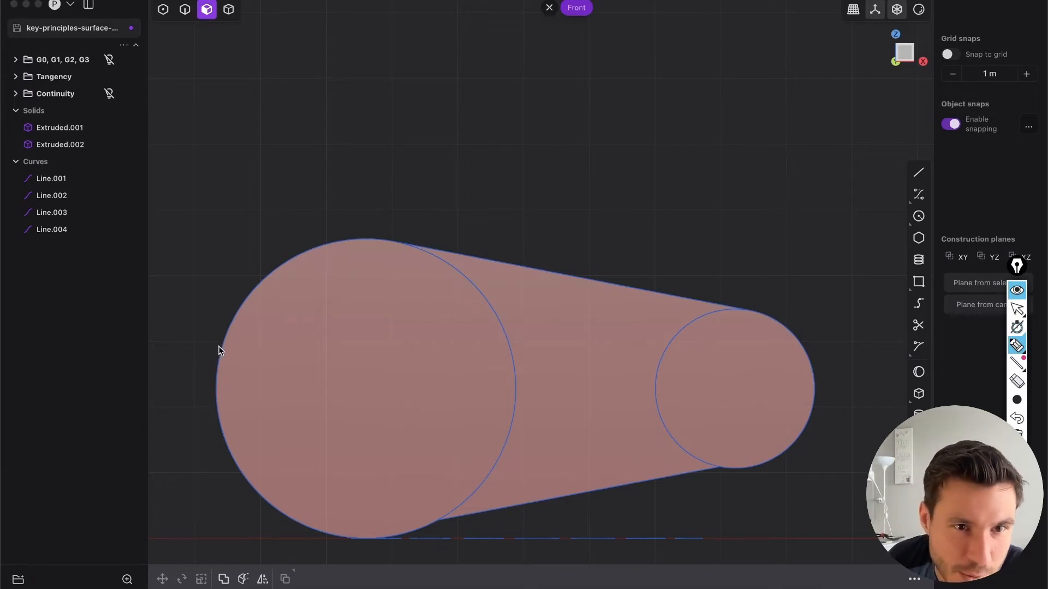
pyautogui.moveTo(277, 261)
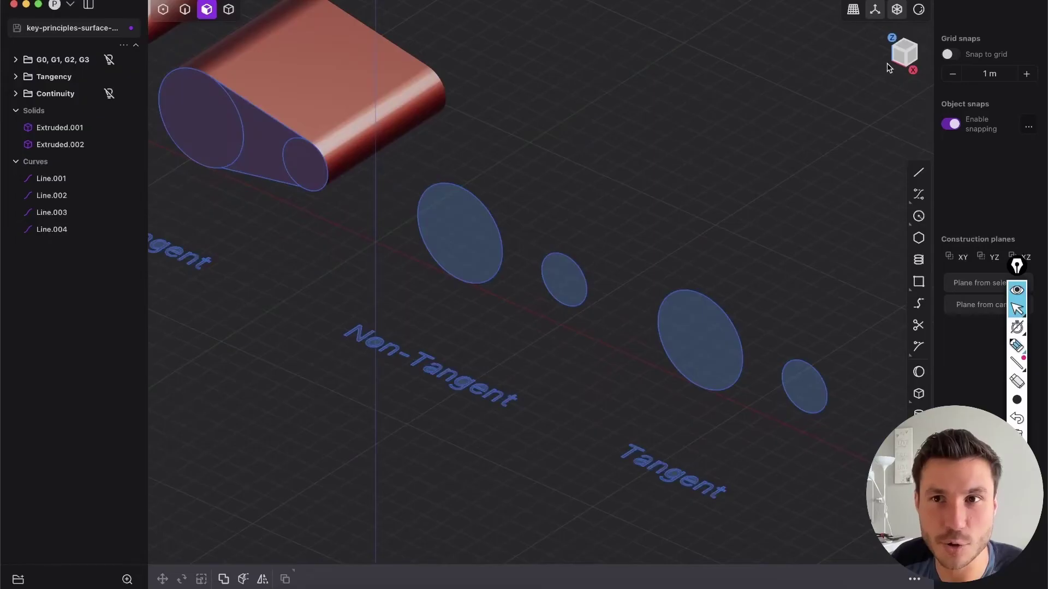
# Bring the Non-Tangent circle pair into a straight-on front view.
pyautogui.click(903, 53)
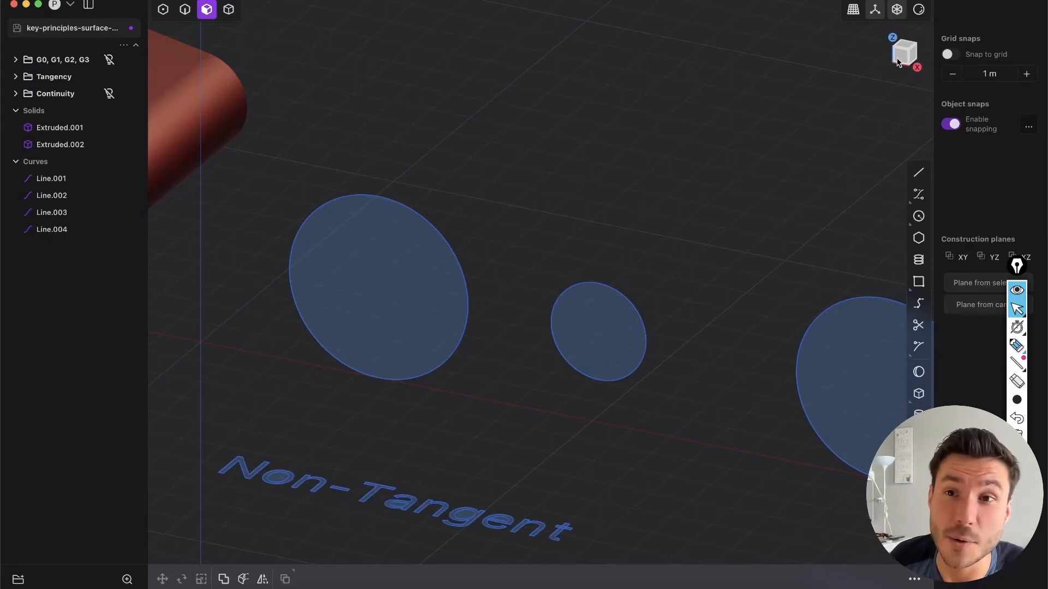
pyautogui.click(904, 52)
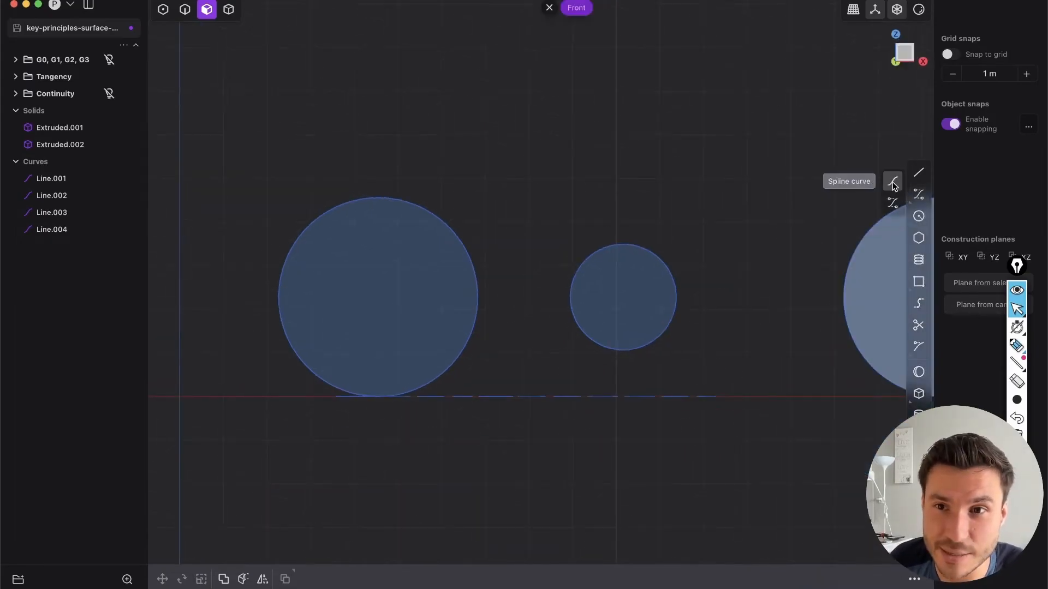
pyautogui.click(918, 195)
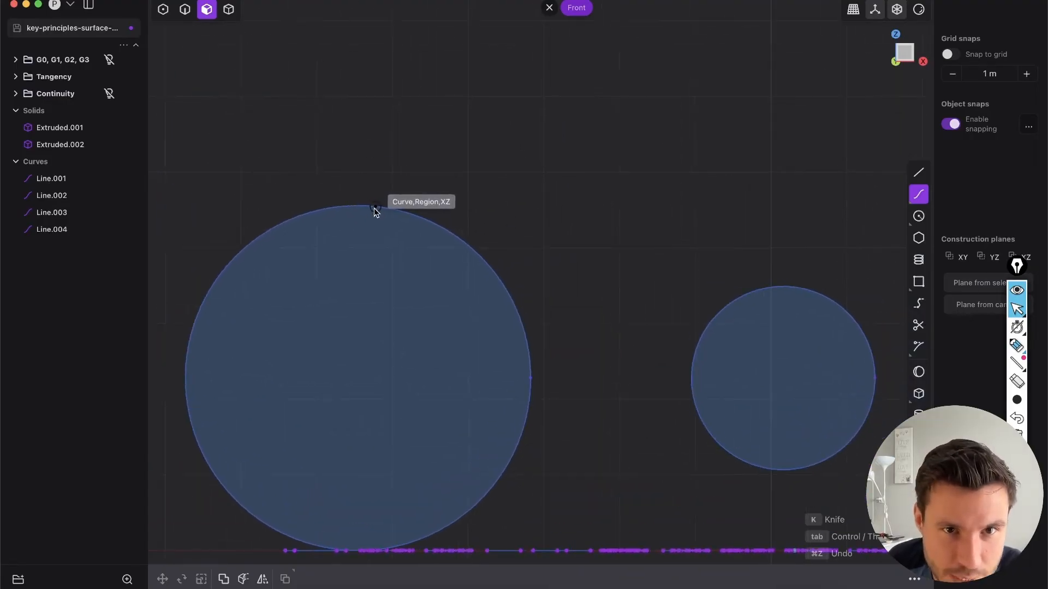
pyautogui.click(648, 207)
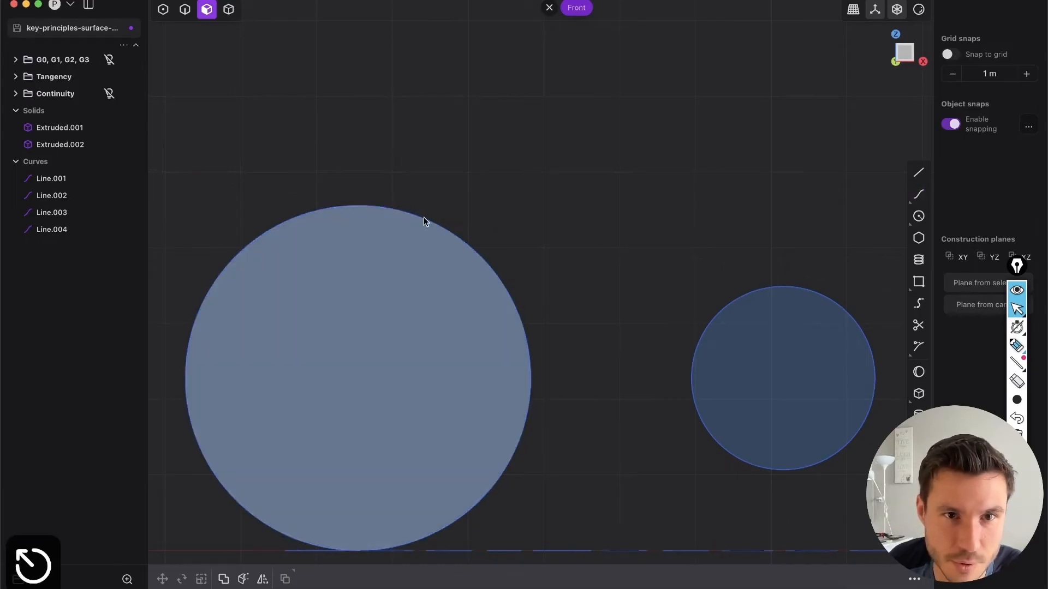
pyautogui.click(918, 195)
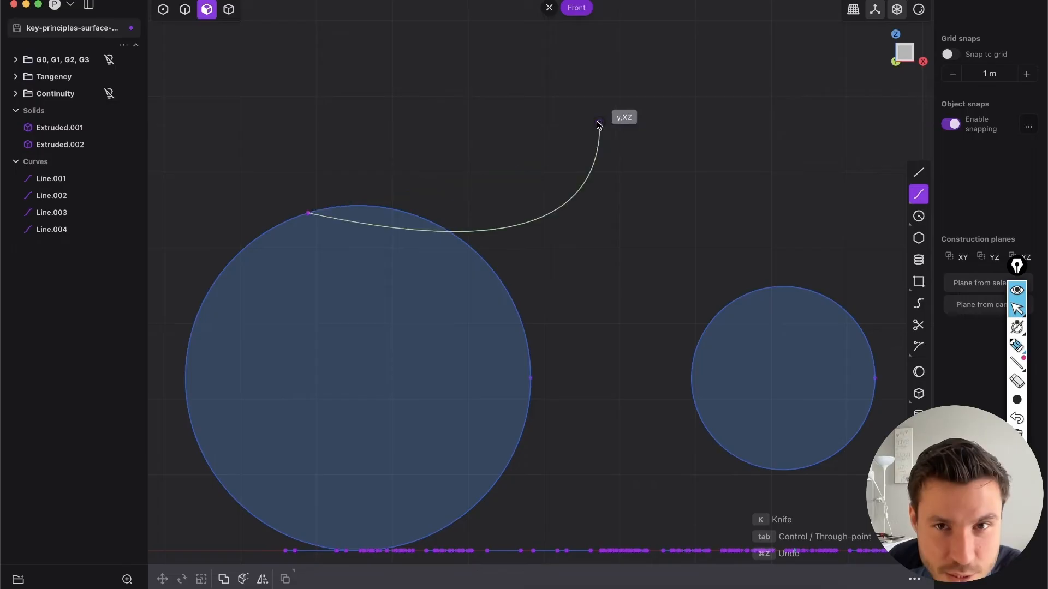
pyautogui.moveTo(285, 213)
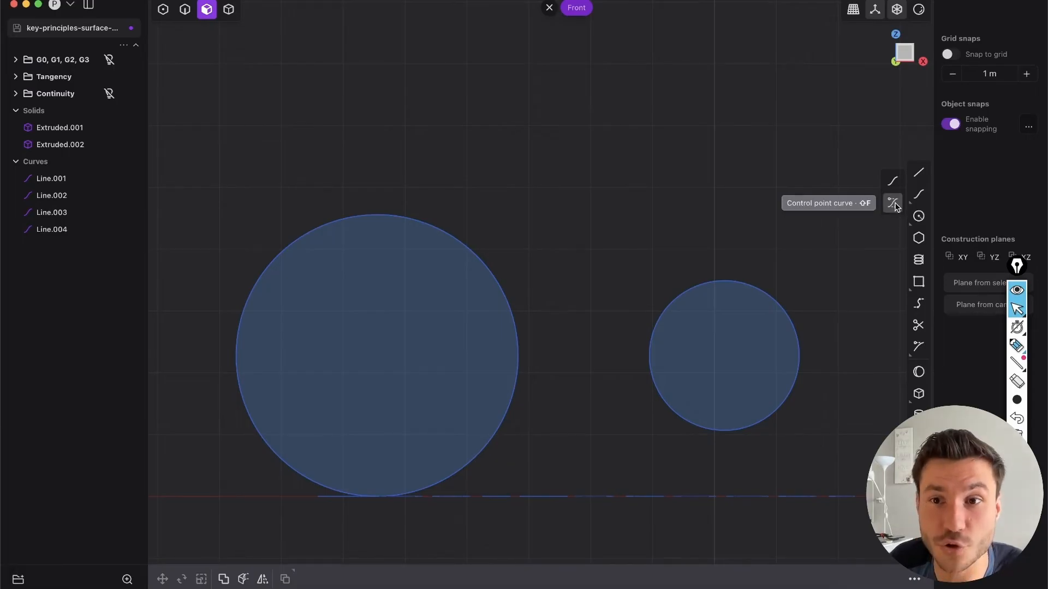
pyautogui.moveTo(894, 208)
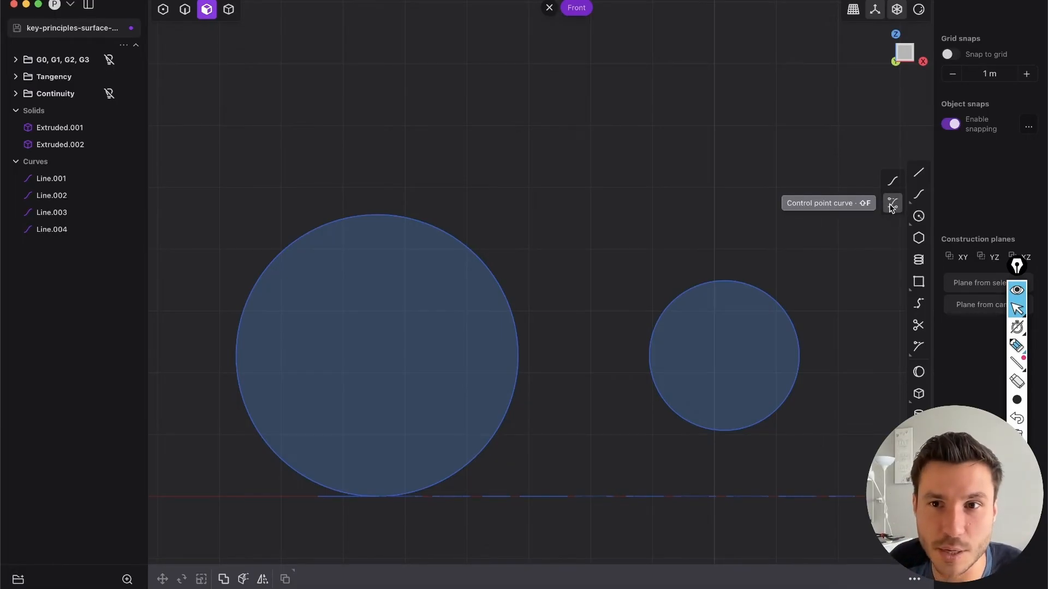
pyautogui.click(892, 203)
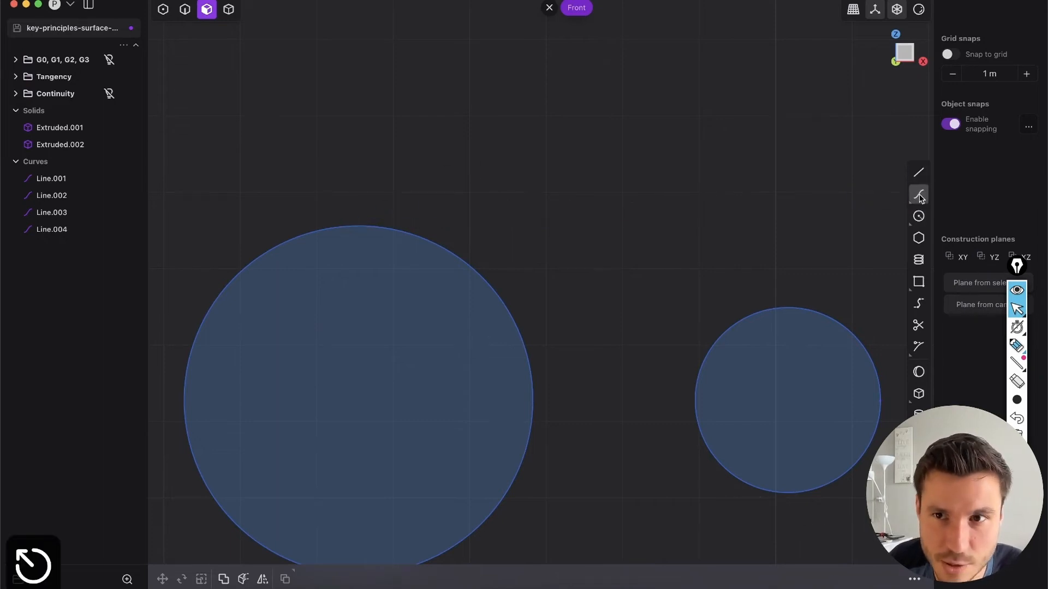
pyautogui.click(918, 194)
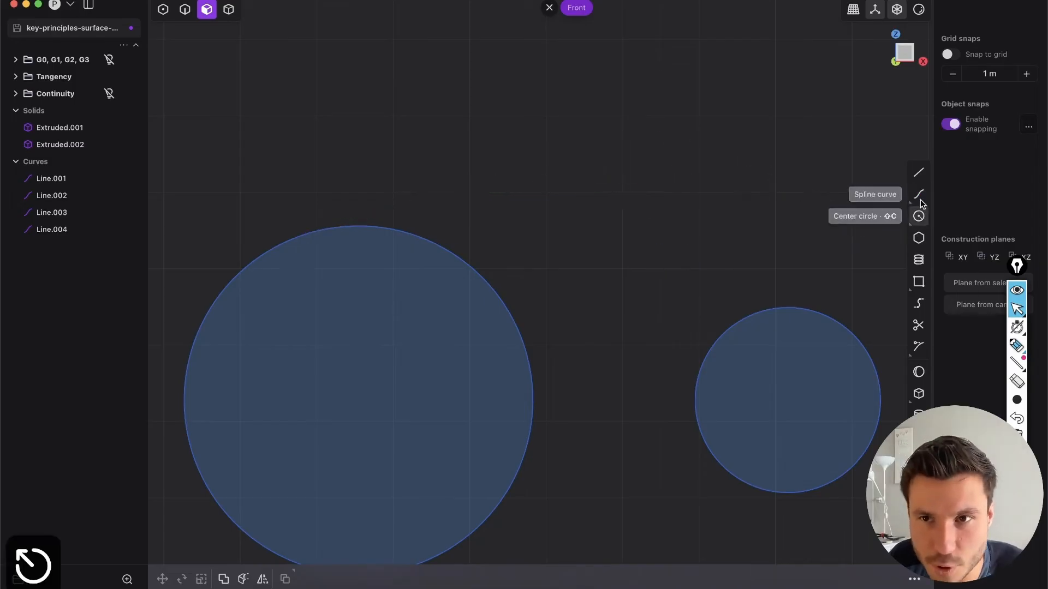
# Draw Curve.001 from the large circle ending tangent to the small circle.
pyautogui.click(918, 194)
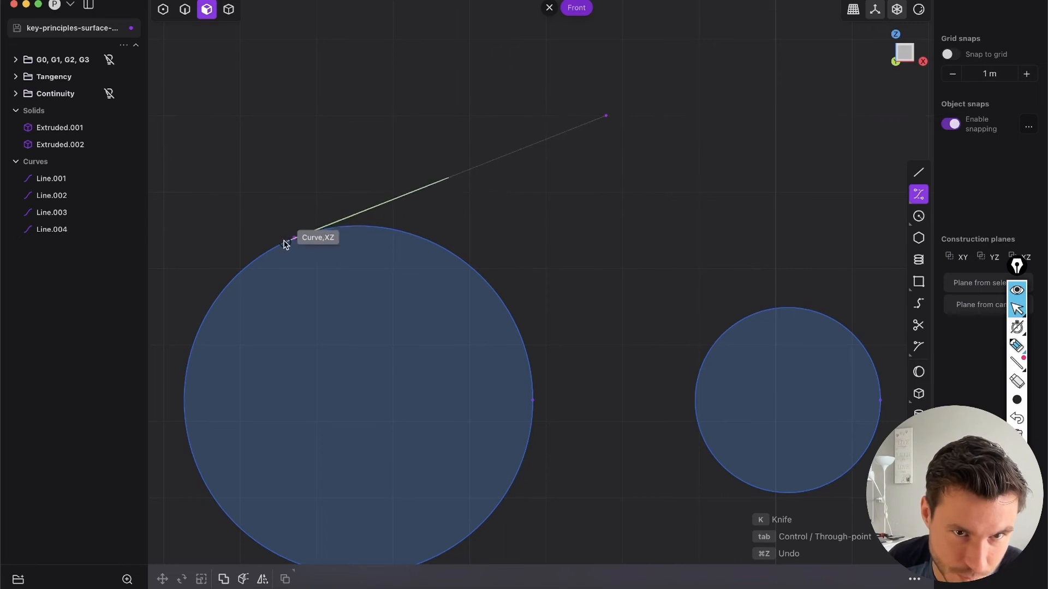
pyautogui.moveTo(607, 124)
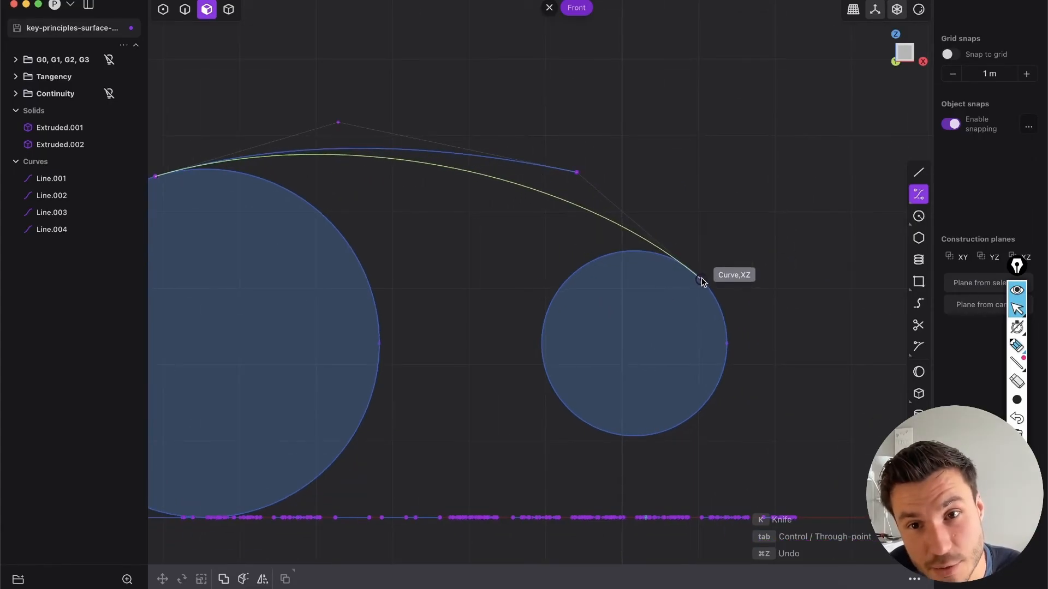
pyautogui.moveTo(696, 277)
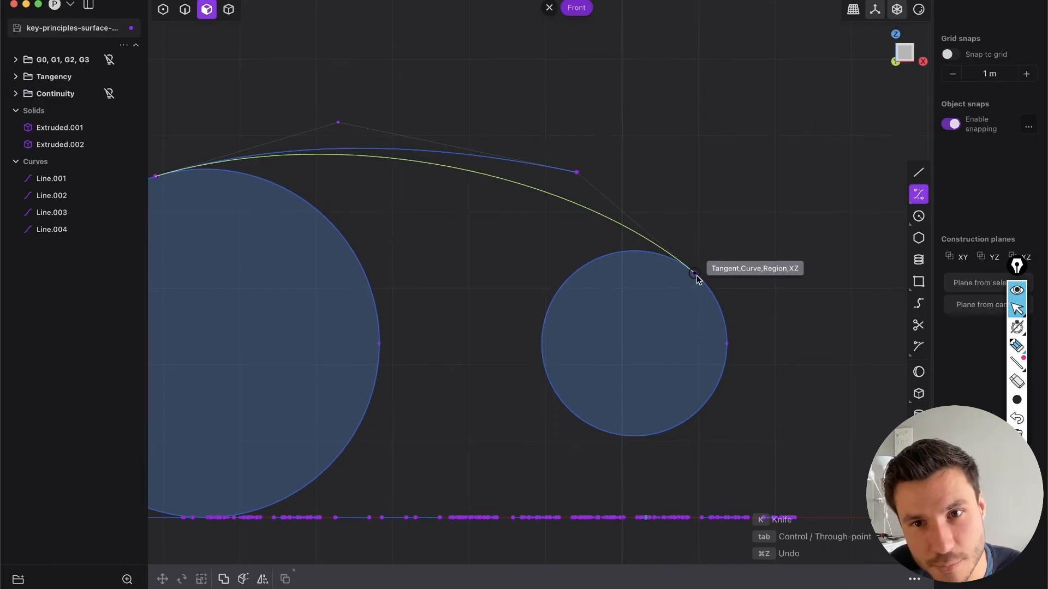
pyautogui.click(696, 274)
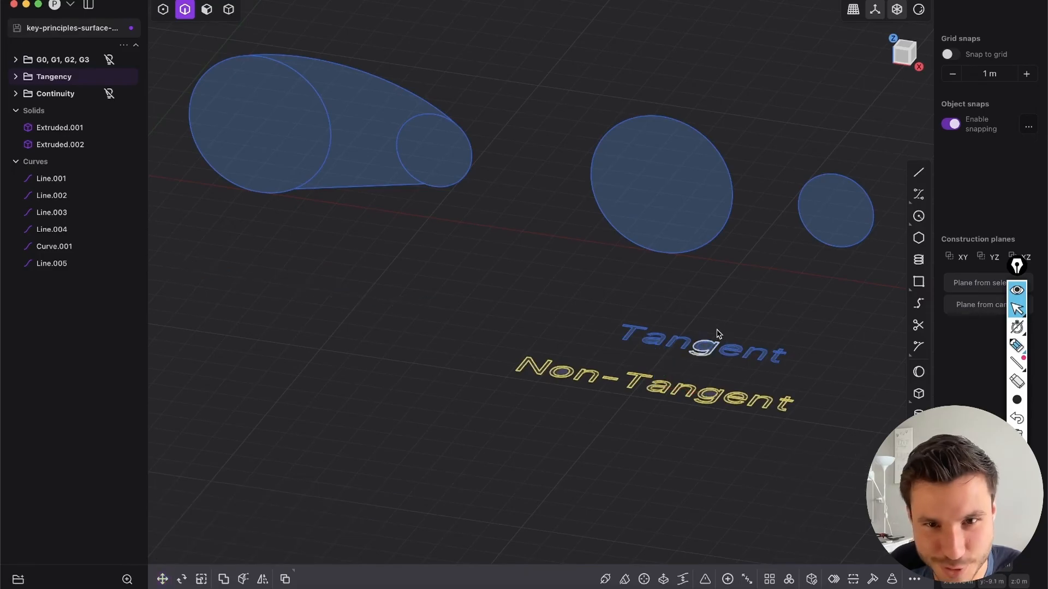
# Extrude the curve-joined circle outline into Extruded.003.
pyautogui.press('g')
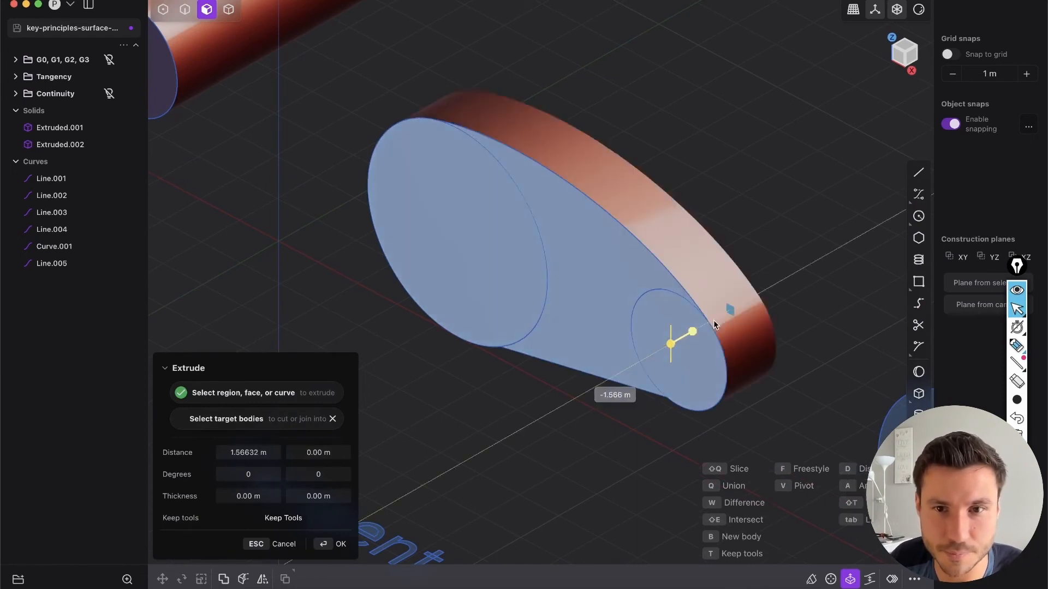
pyautogui.click(341, 543)
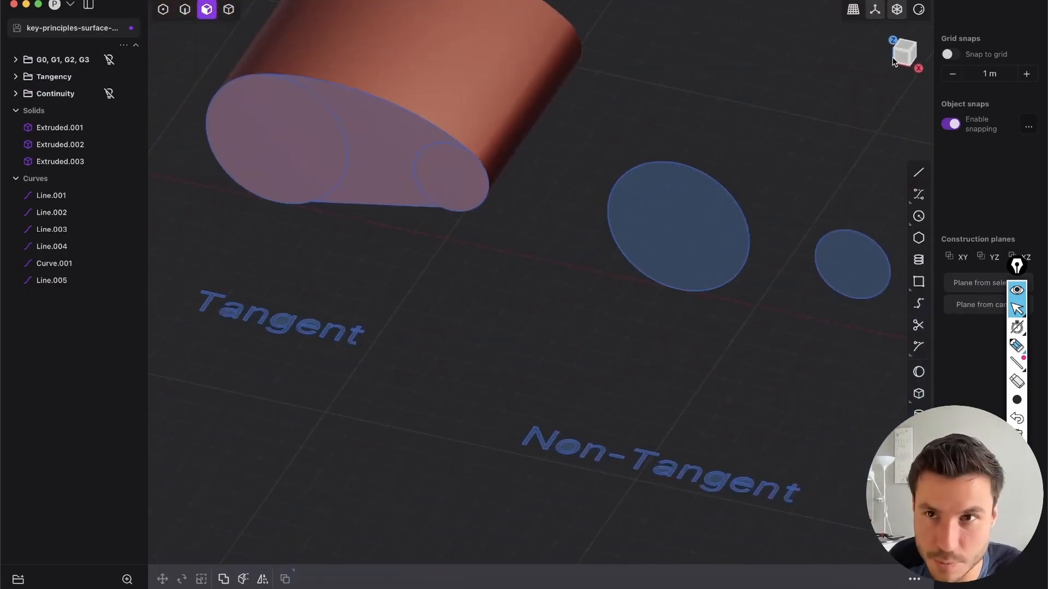
# Face the next unjoined circle pair from the front.
pyautogui.click(895, 33)
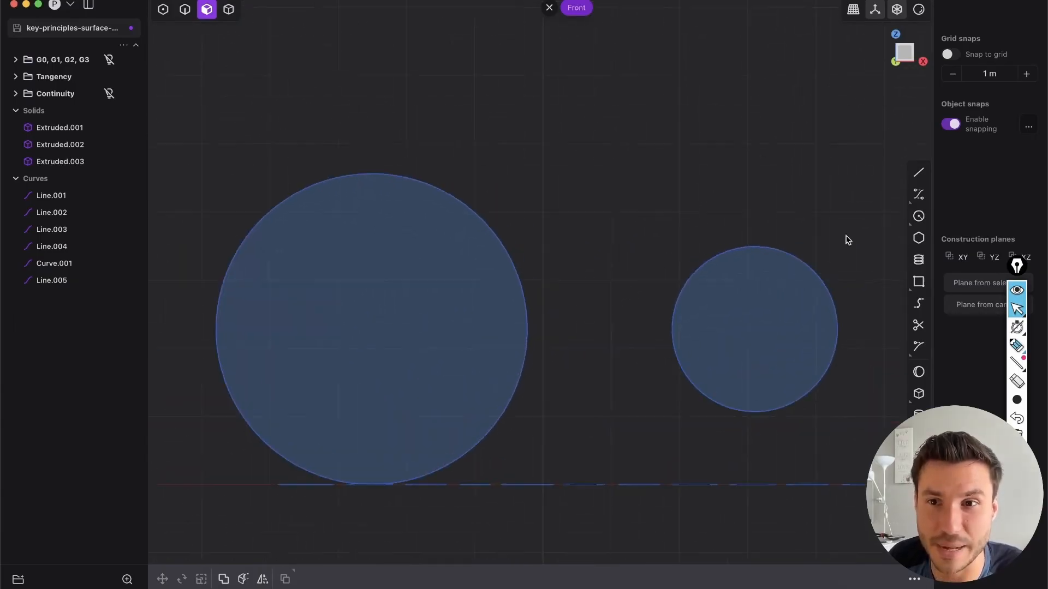
pyautogui.moveTo(918, 195)
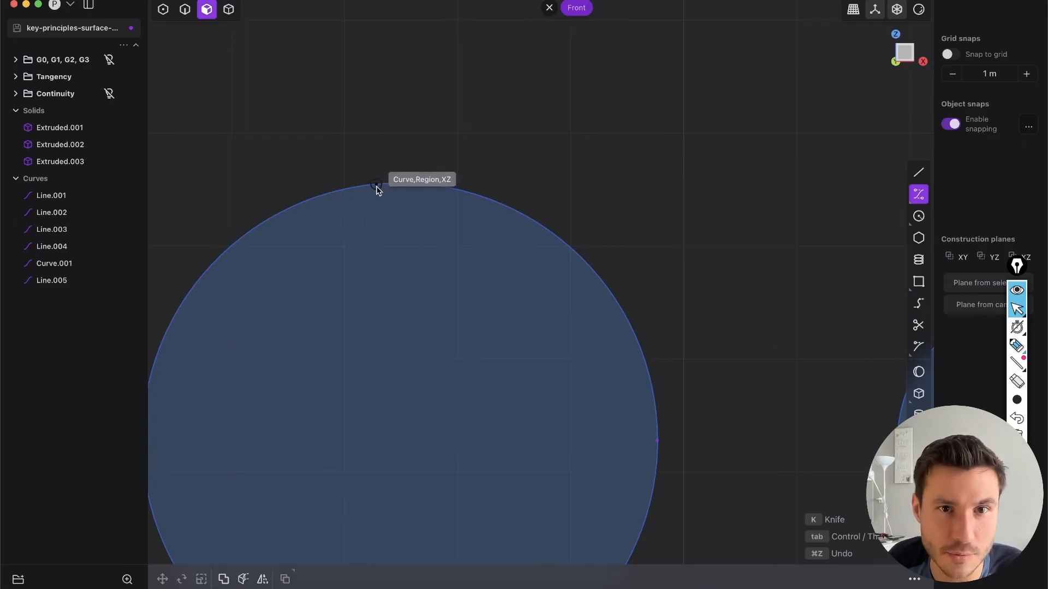
pyautogui.moveTo(384, 187)
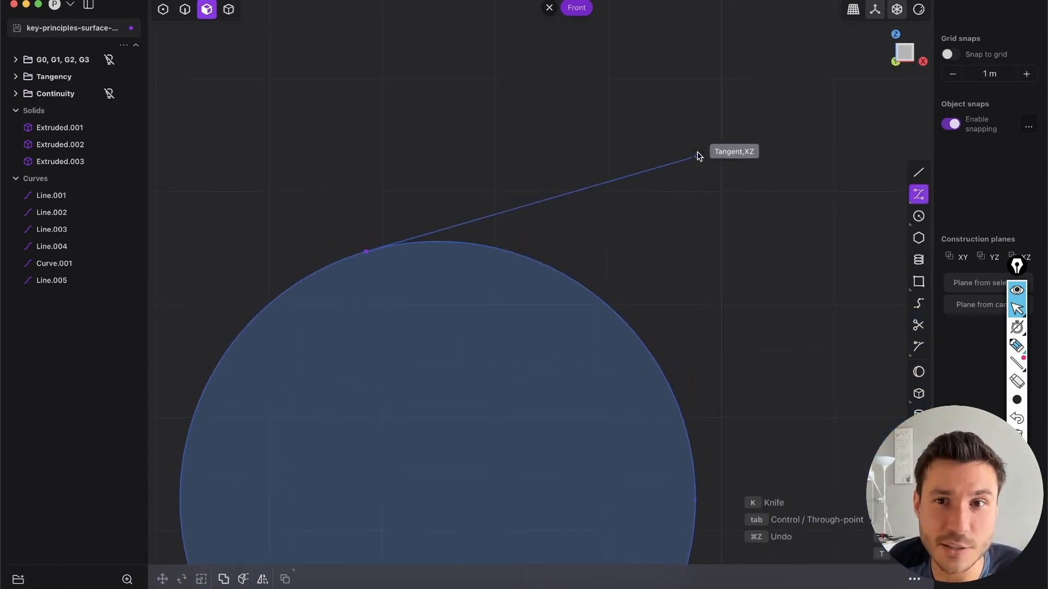
pyautogui.moveTo(688, 132)
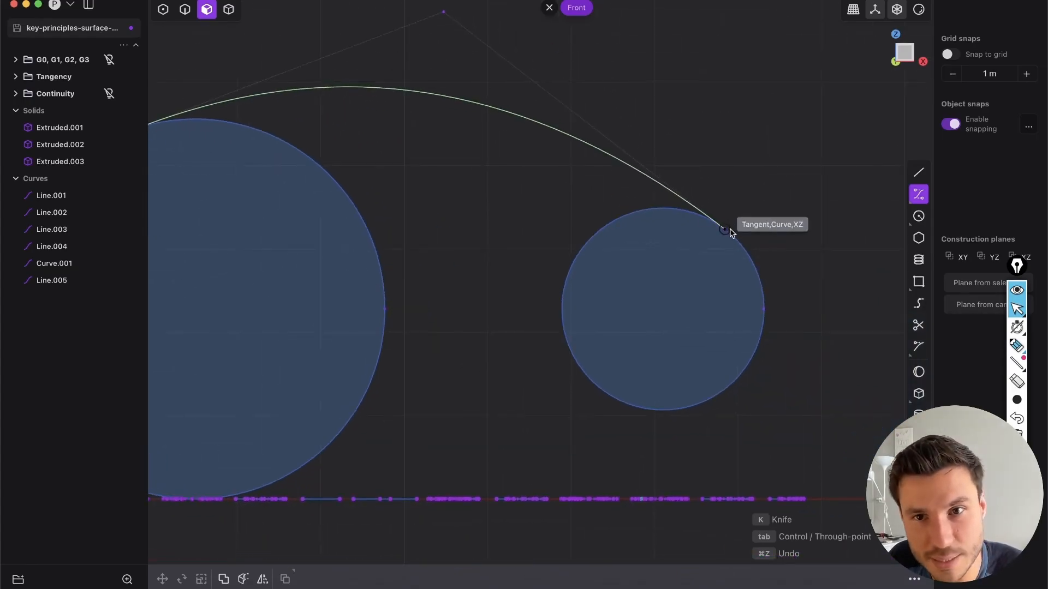
pyautogui.moveTo(711, 224)
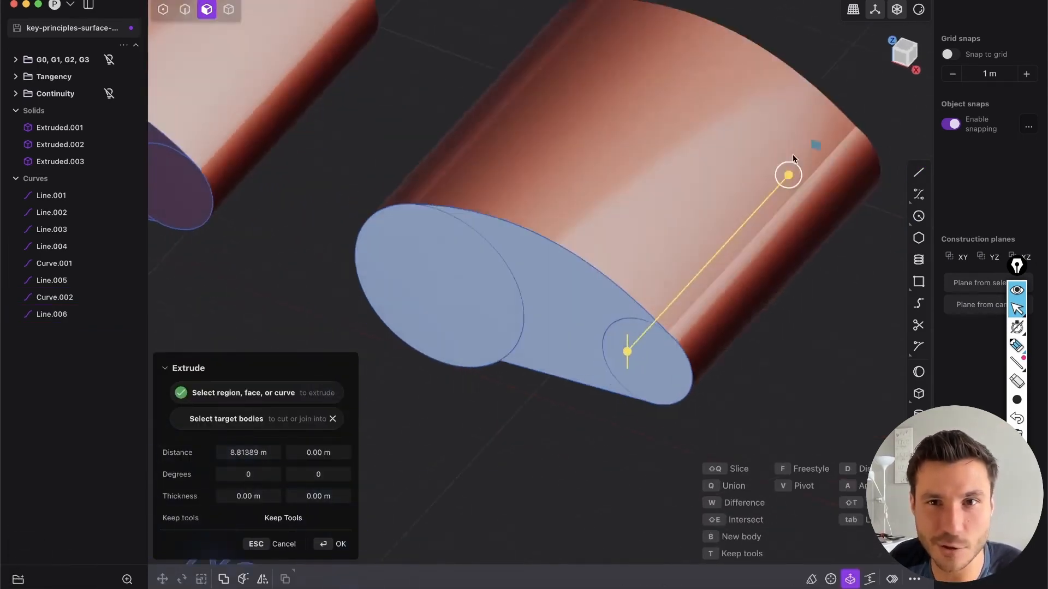
# Confirm the extrusion of the second tangent-joined outline into Extruded.004 and view all labelled solids.
pyautogui.click(340, 543)
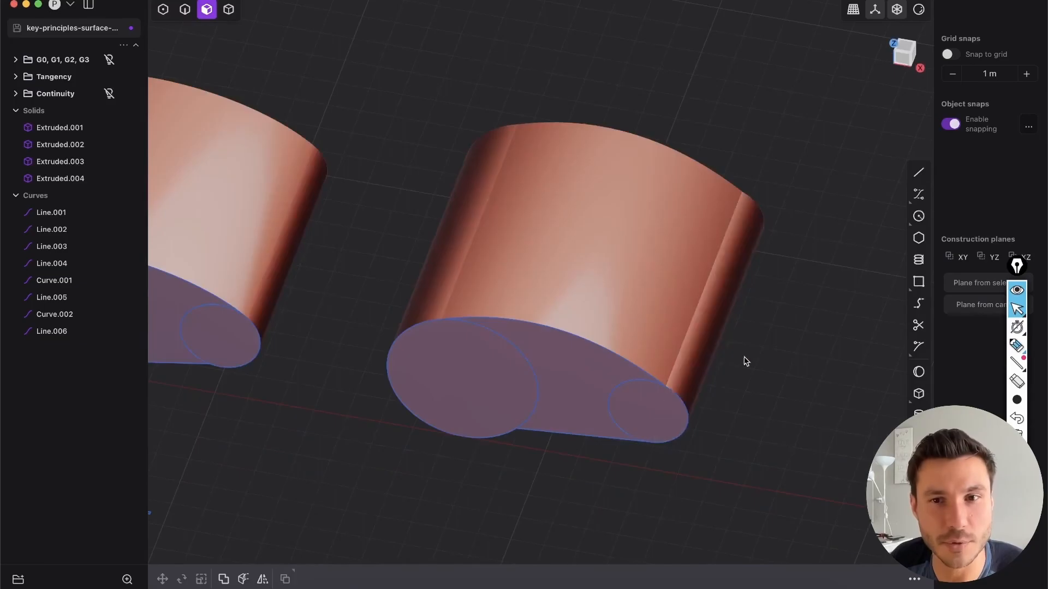
pyautogui.click(595, 368)
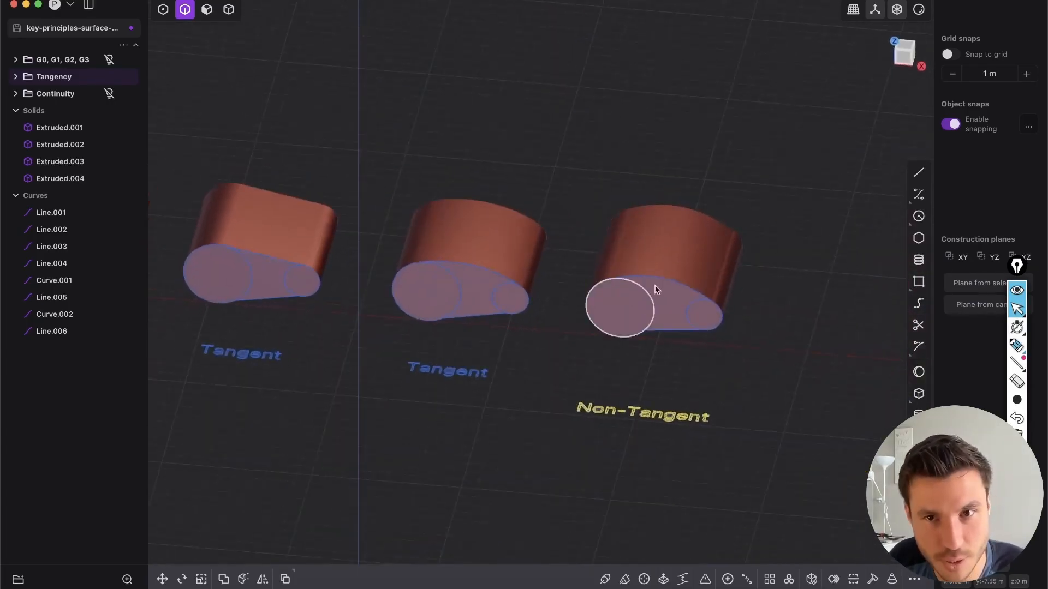
# Undo the last changes before switching to the G0–G3 continuity curve examples.
pyautogui.press('cmd+z')
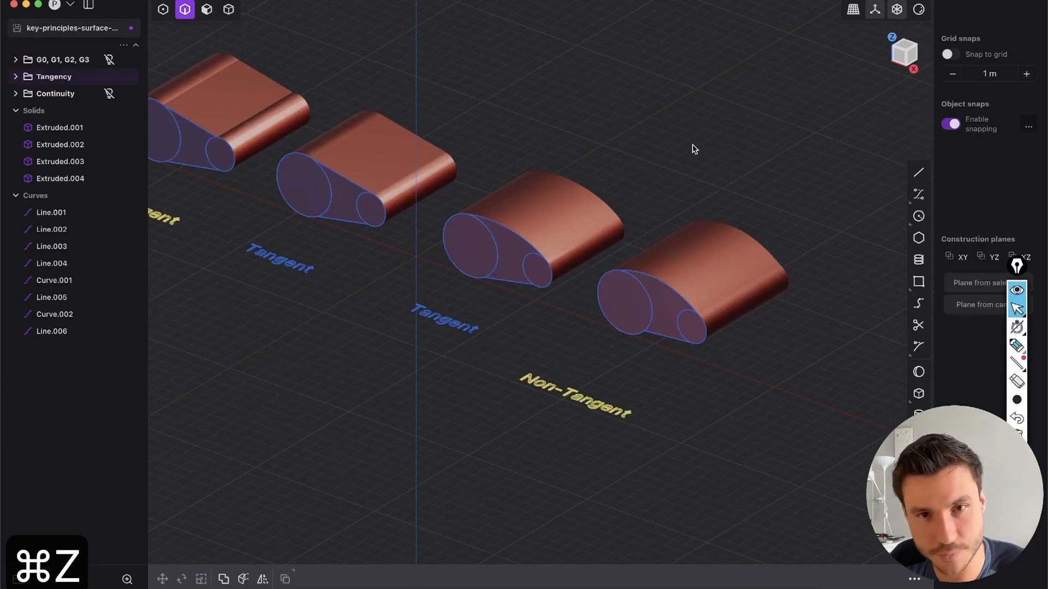
pyautogui.press('cmd+z')
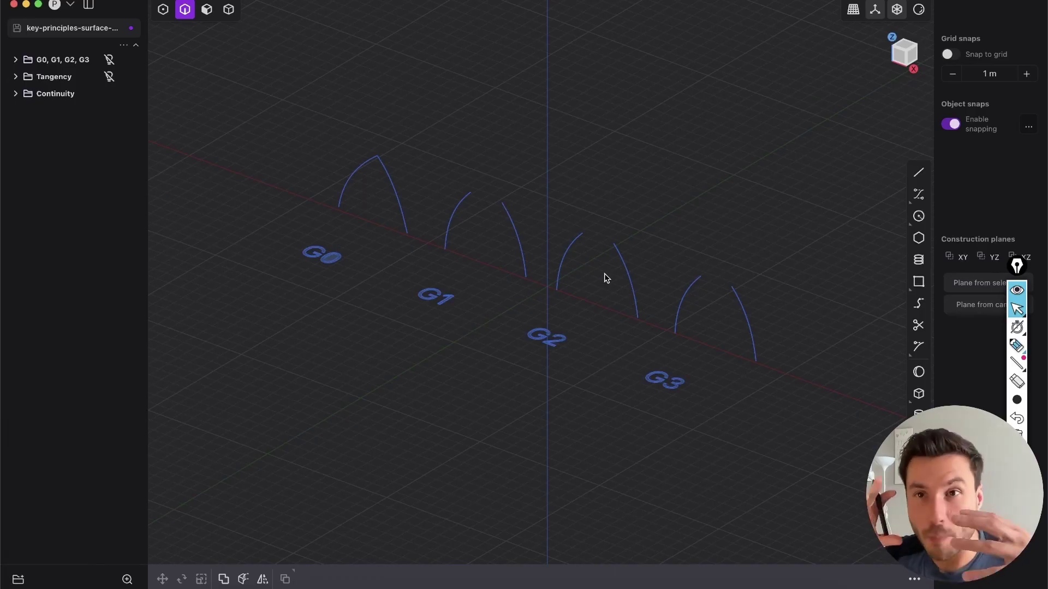
pyautogui.moveTo(297, 294)
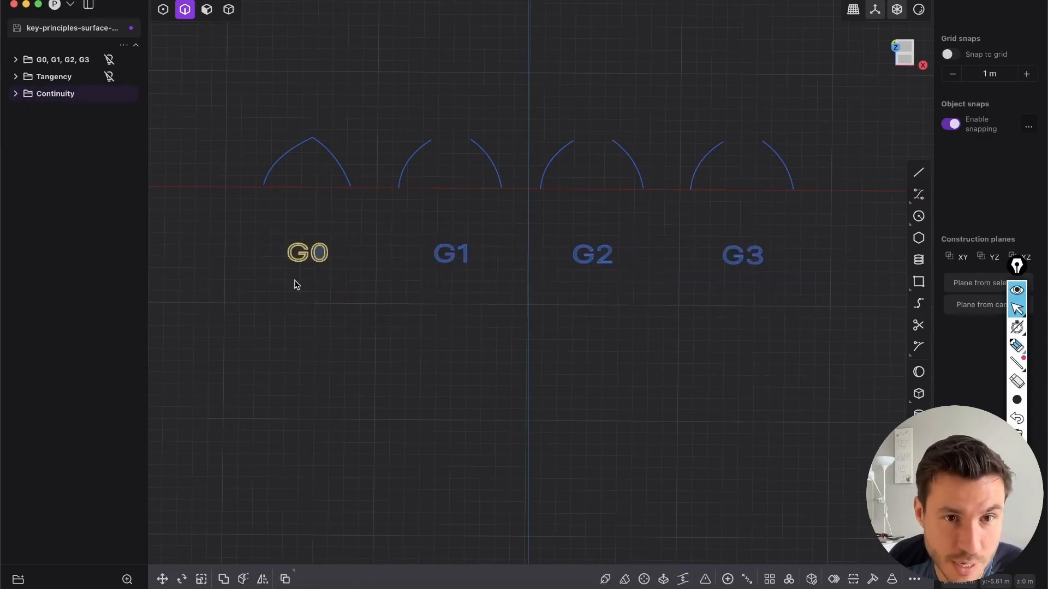
pyautogui.moveTo(469, 268); pyautogui.dragTo(468, 201)
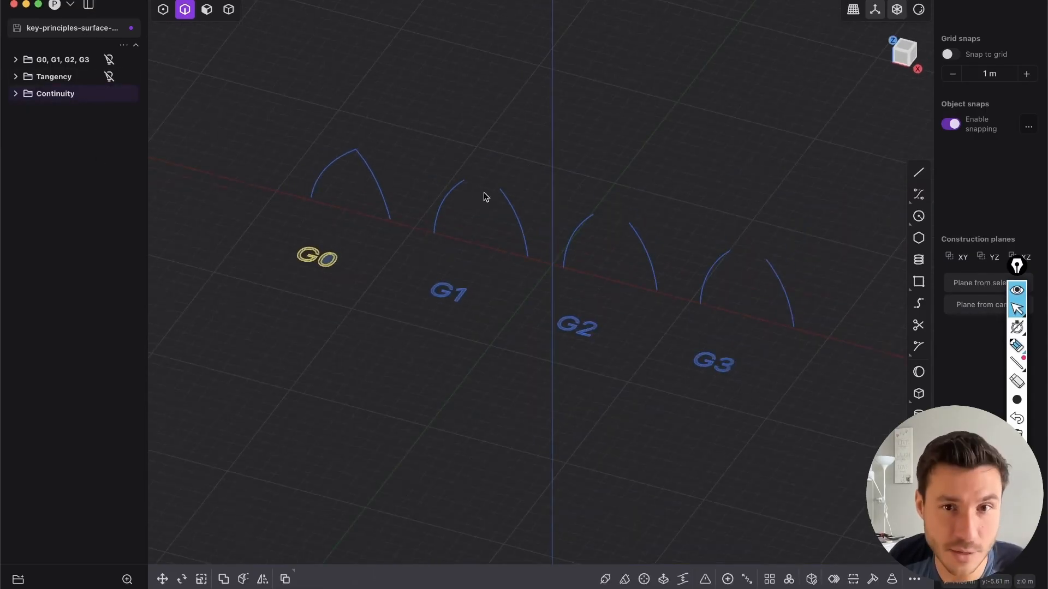
pyautogui.click(447, 293)
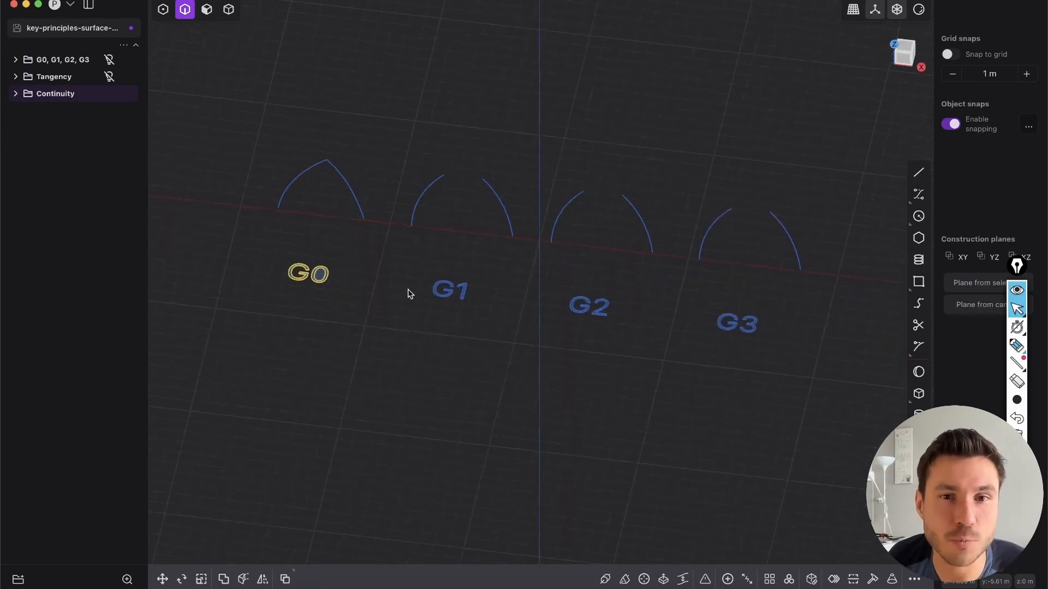
pyautogui.click(736, 323)
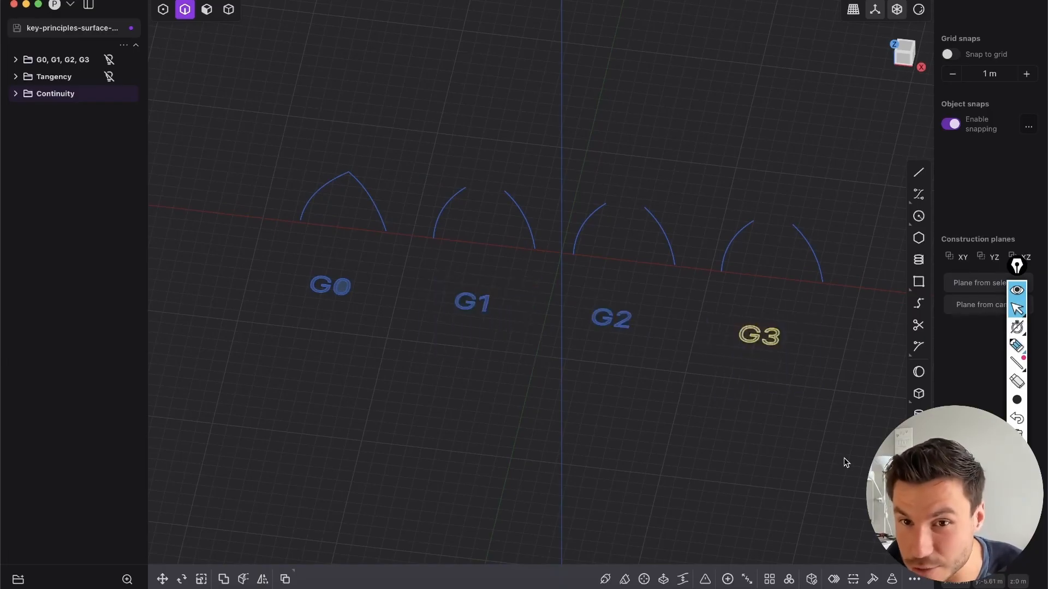
pyautogui.moveTo(522, 343)
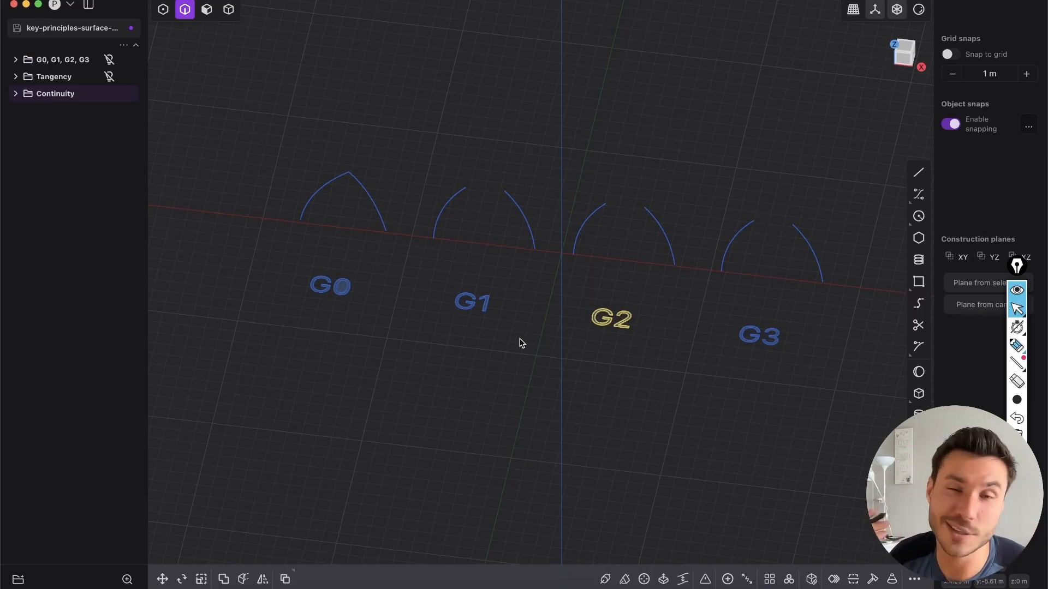
pyautogui.moveTo(354, 376)
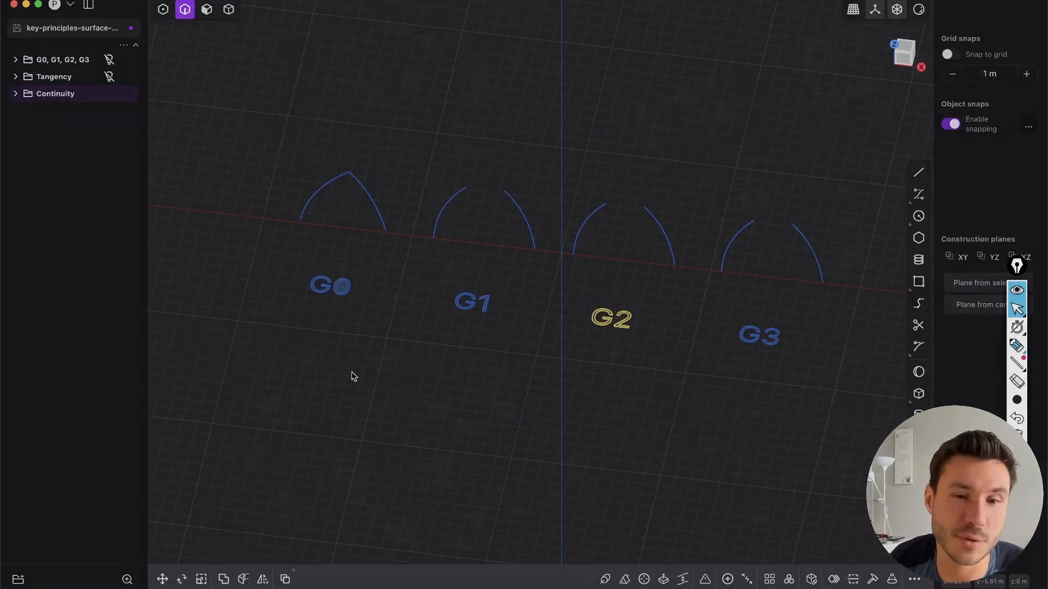